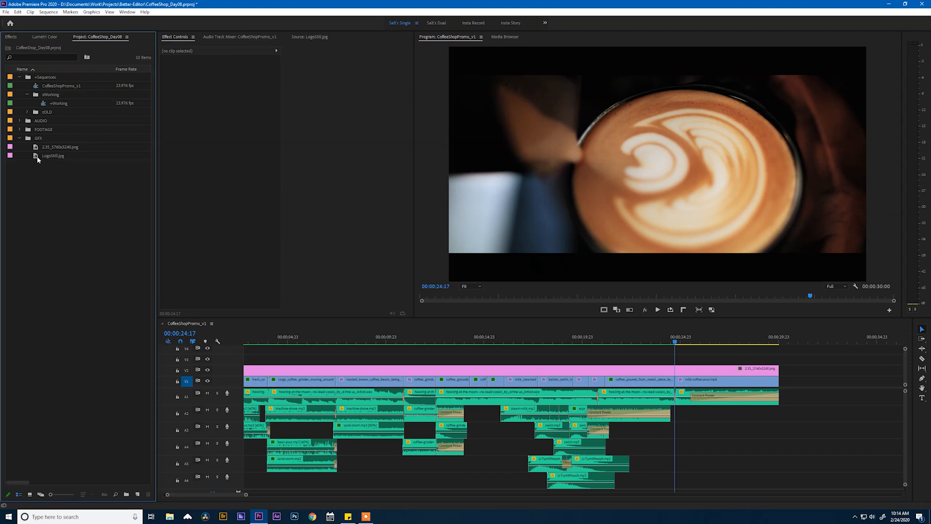
Step: Load the H/M coffee logo JPG from the GFX bin into the Source Monitor
double_click(52, 155)
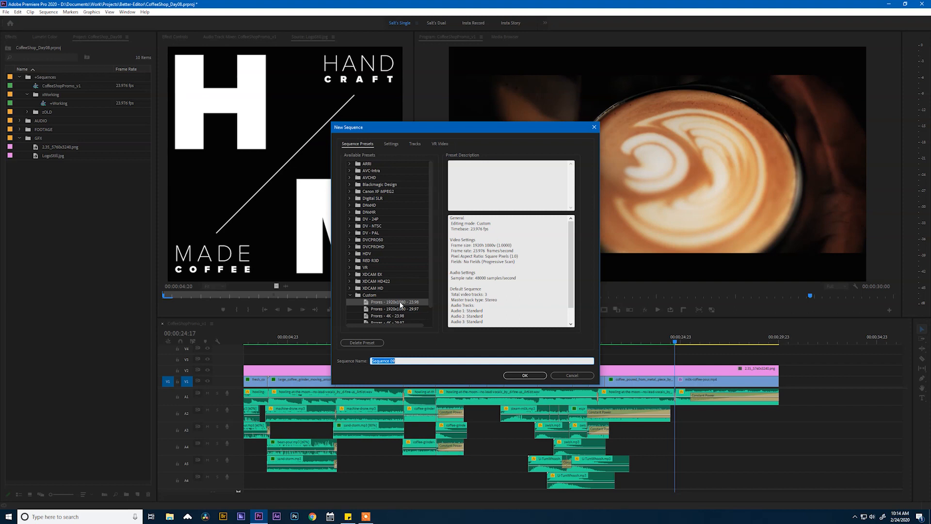
Step: Set the new sequence's frame size to 1000 x 1000, name it Logo Animation, and create it
click(391, 144)
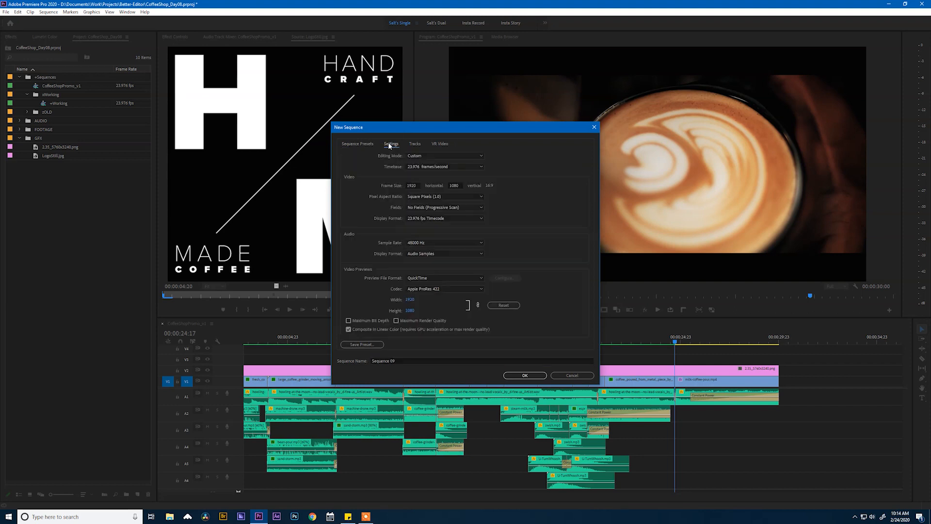
triple_click(411, 185)
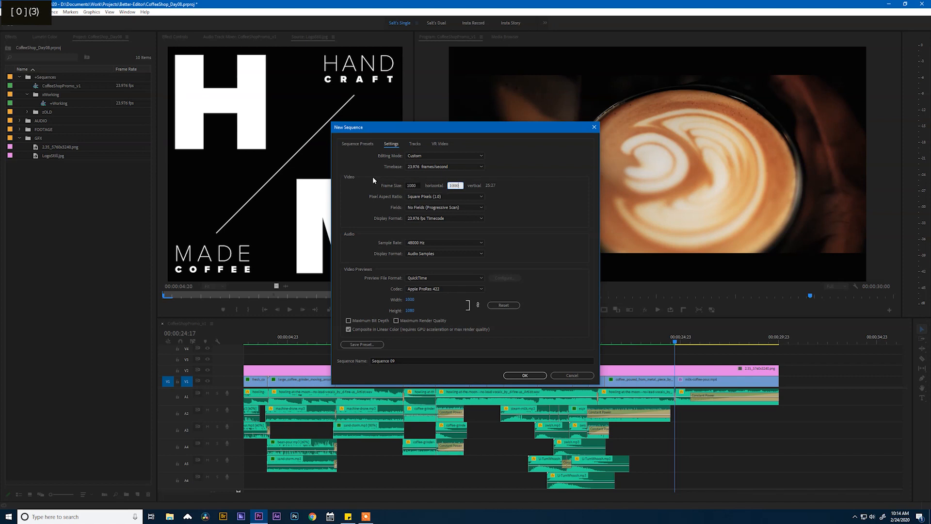
text(1000)
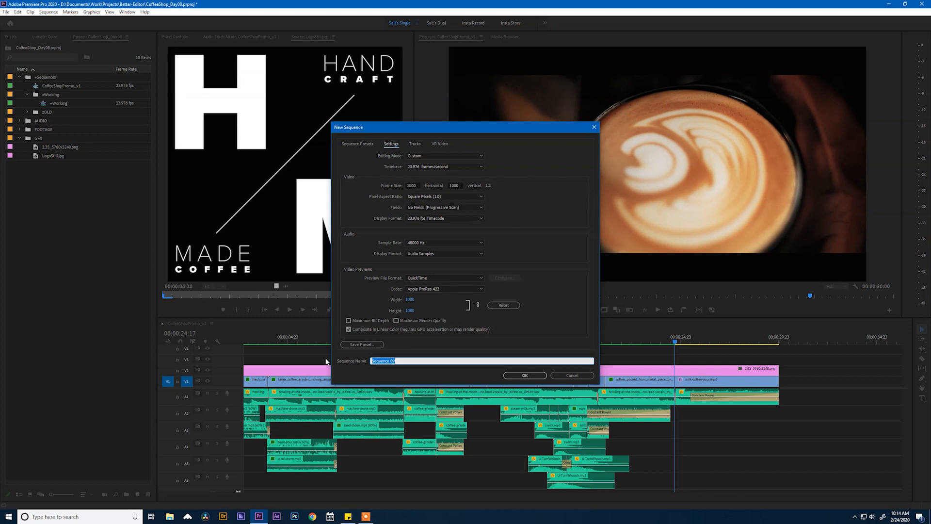
text(Logo Animation)
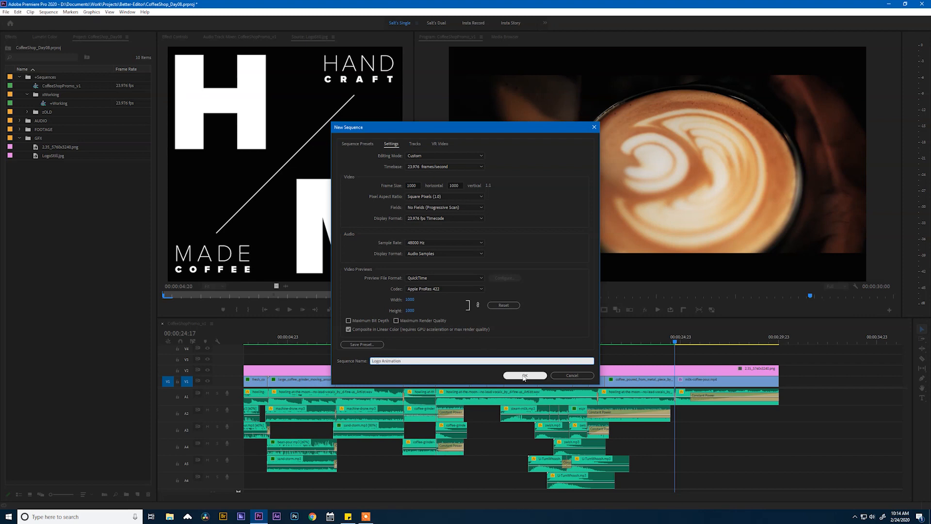
click(524, 375)
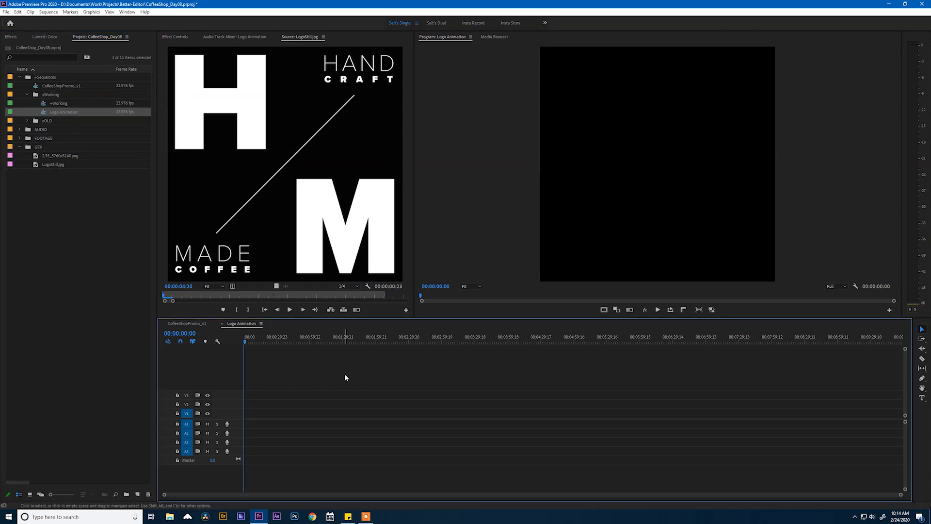
mouse_move(463, 59)
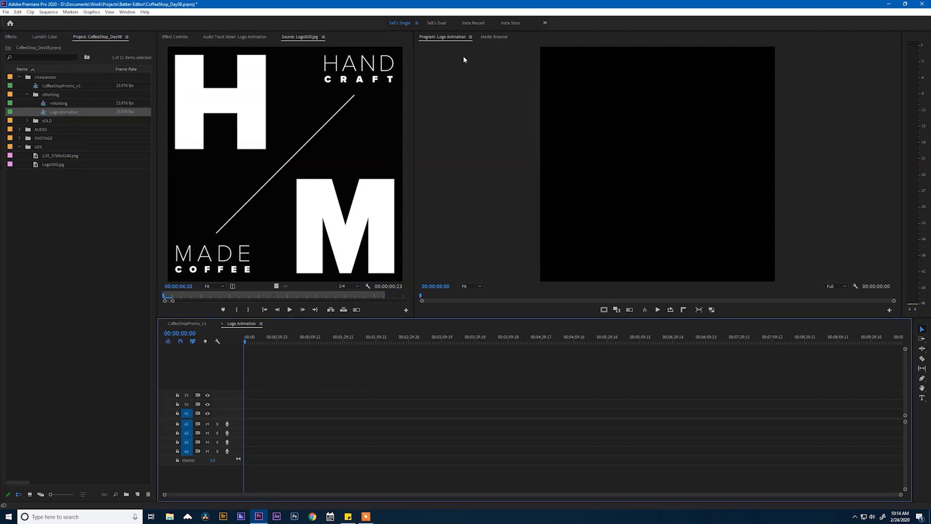
mouse_move(590, 197)
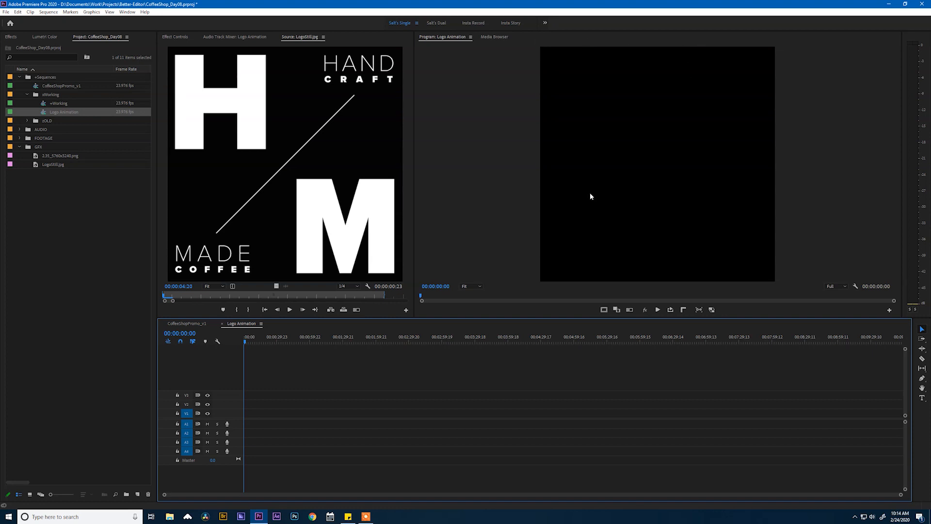
mouse_move(323, 164)
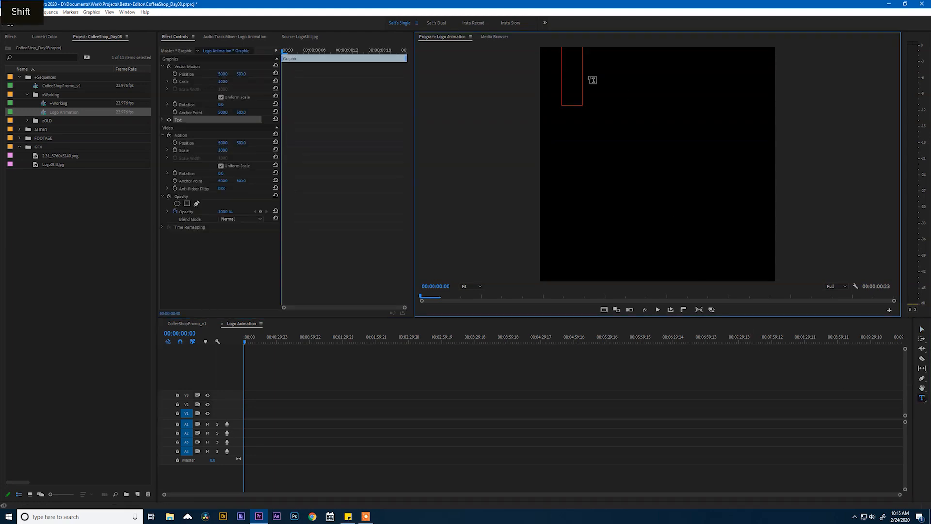
Step: Type a white H and set its font to Proxima Nova Black in Effect Controls
text(H)
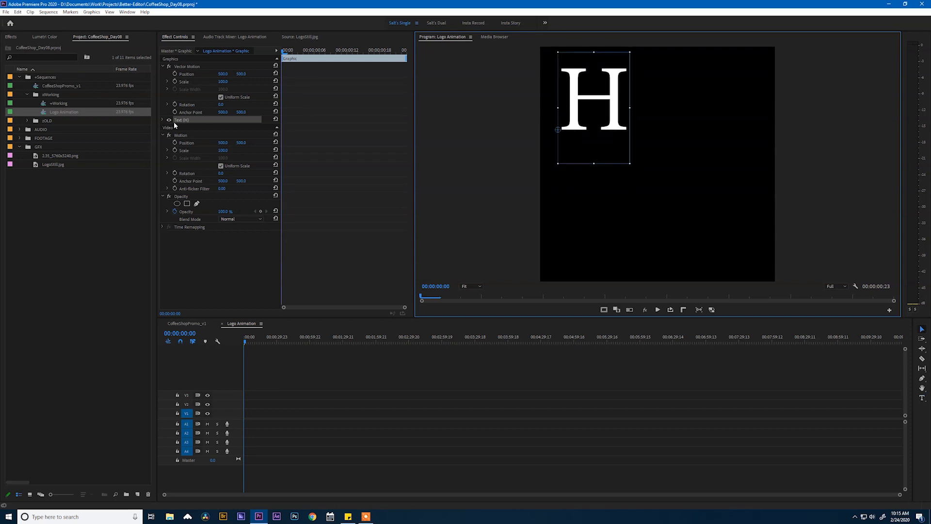
click(162, 120)
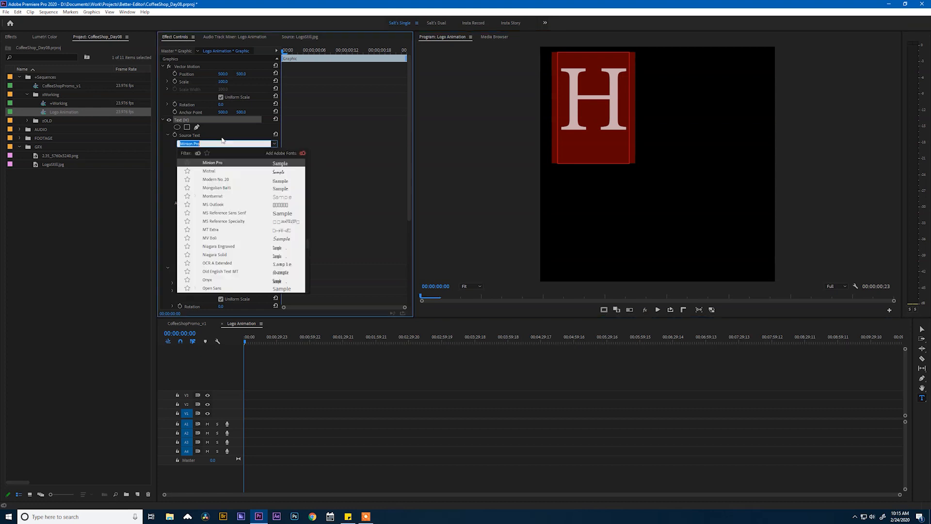
text(proxima)
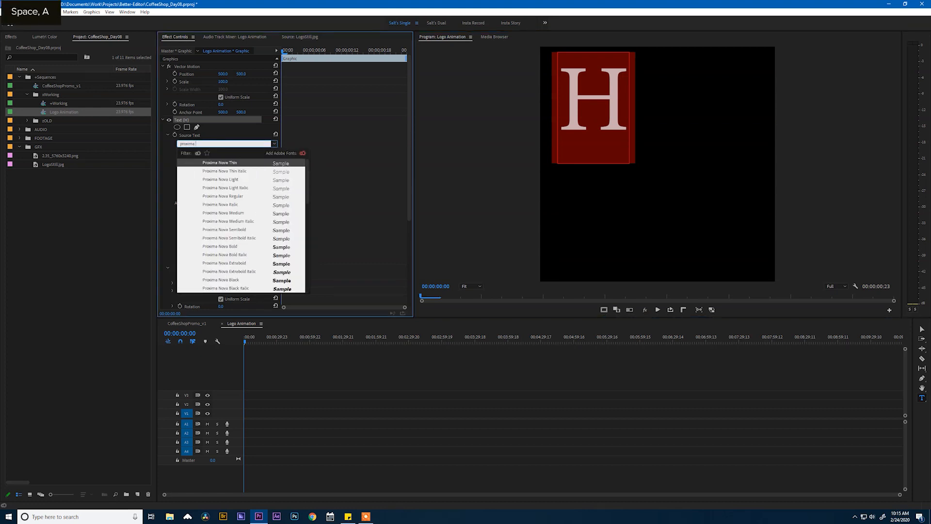
text(nova)
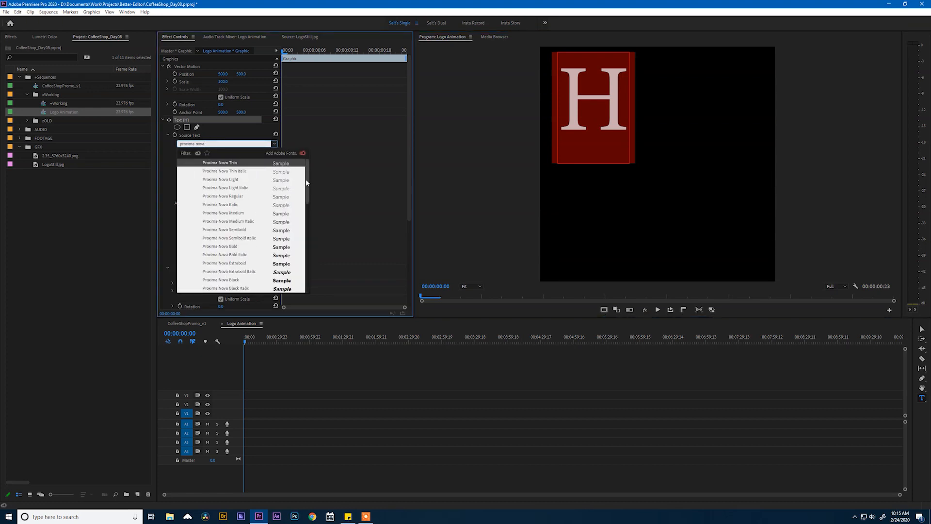
scroll(down, 3)
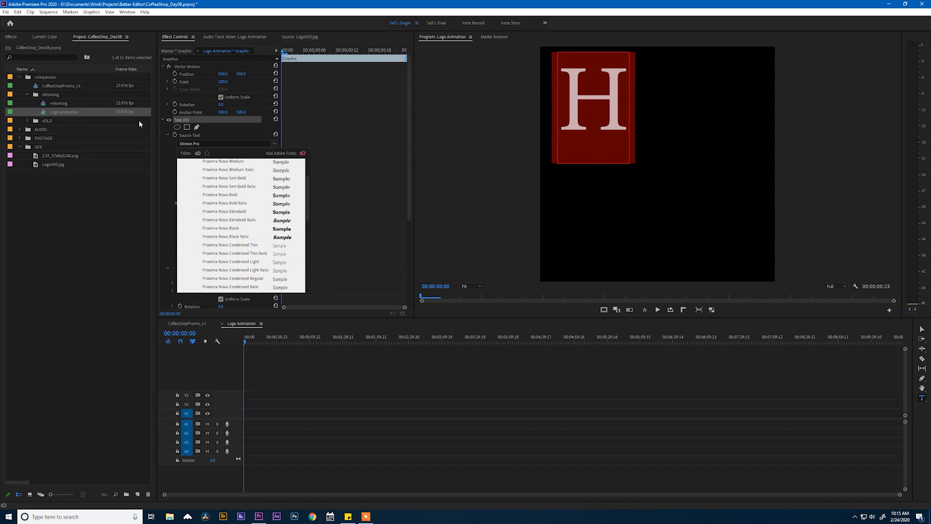
mouse_move(258, 140)
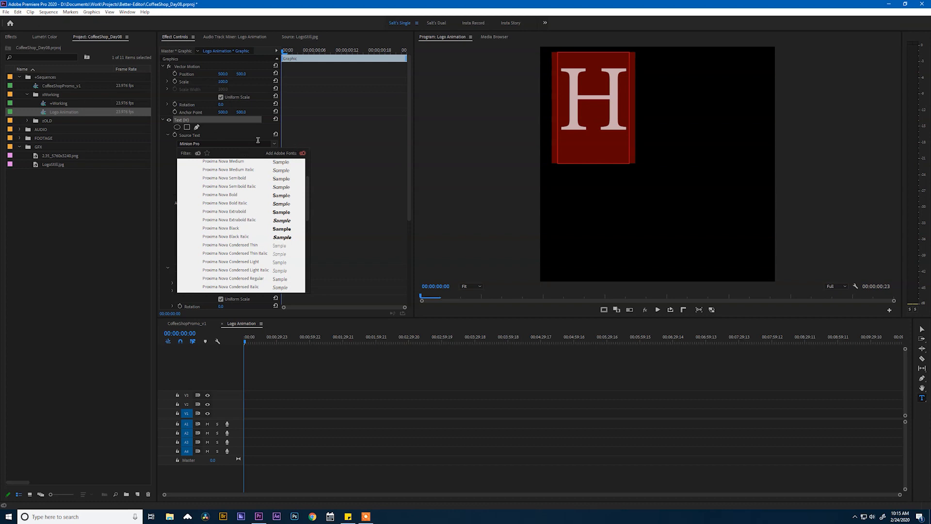
mouse_move(307, 199)
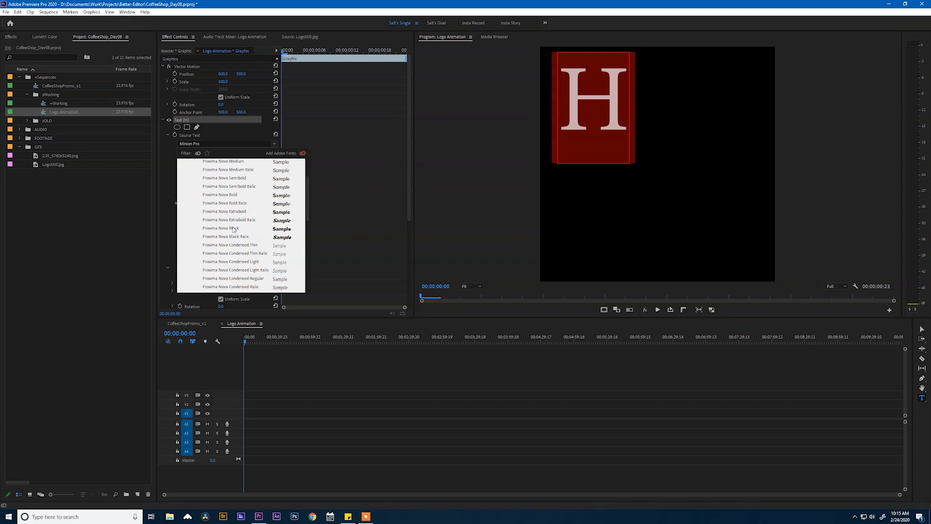
click(219, 228)
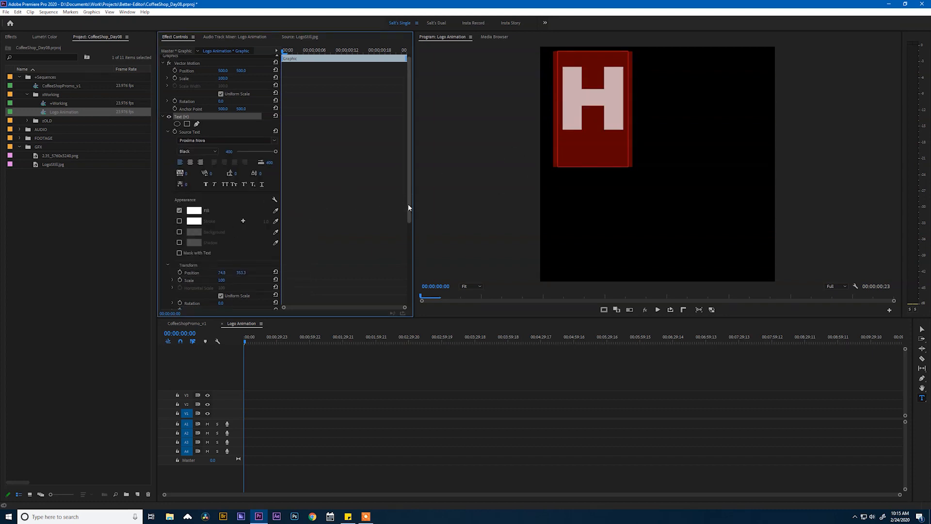
scroll(down, 3)
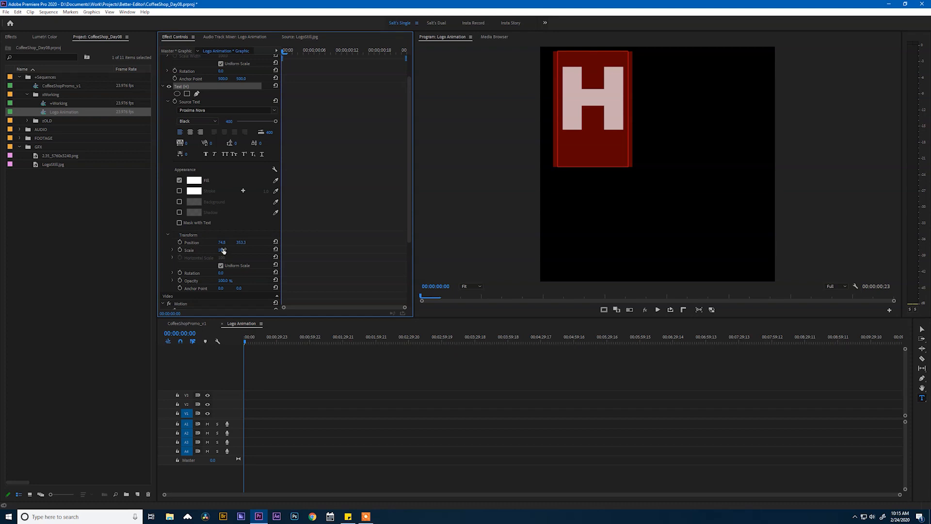
click(227, 250)
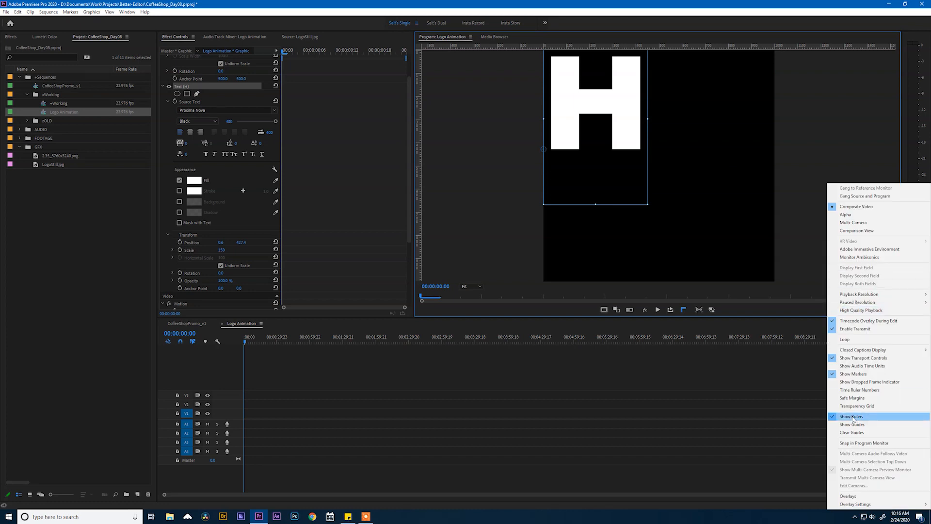
Step: Show Program Monitor rulers and place the 150%-scaled H in the top-left corner
click(853, 416)
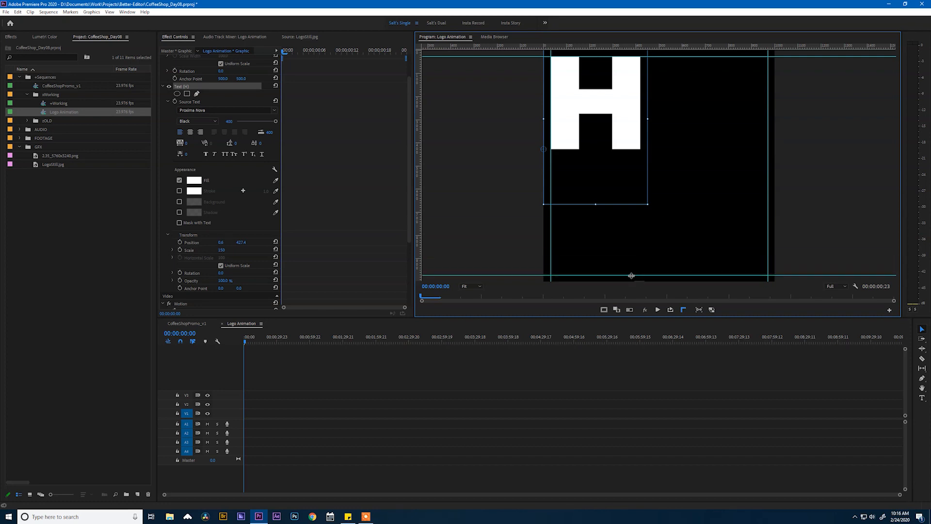
click(276, 368)
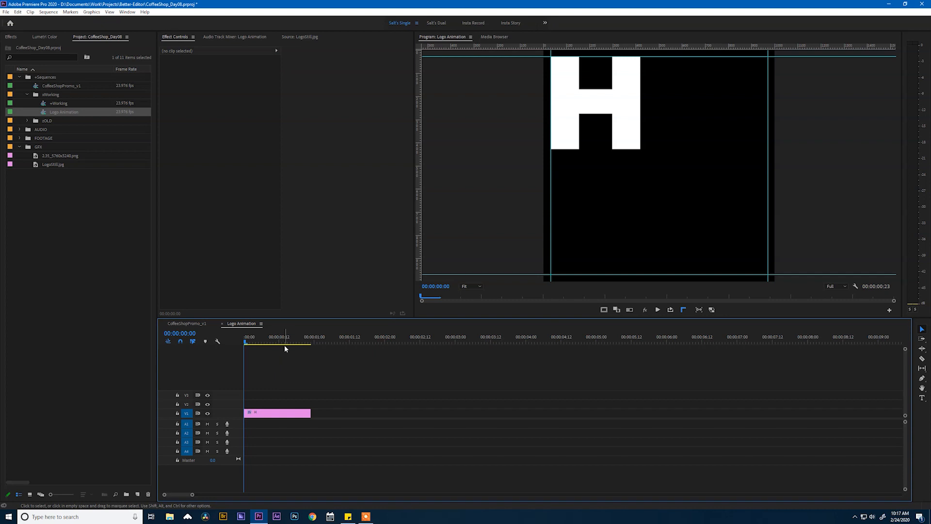
Step: Stretch the graphic clip across the full Logo Animation timeline for the M layer
drag(309, 412, 738, 412)
text(M)
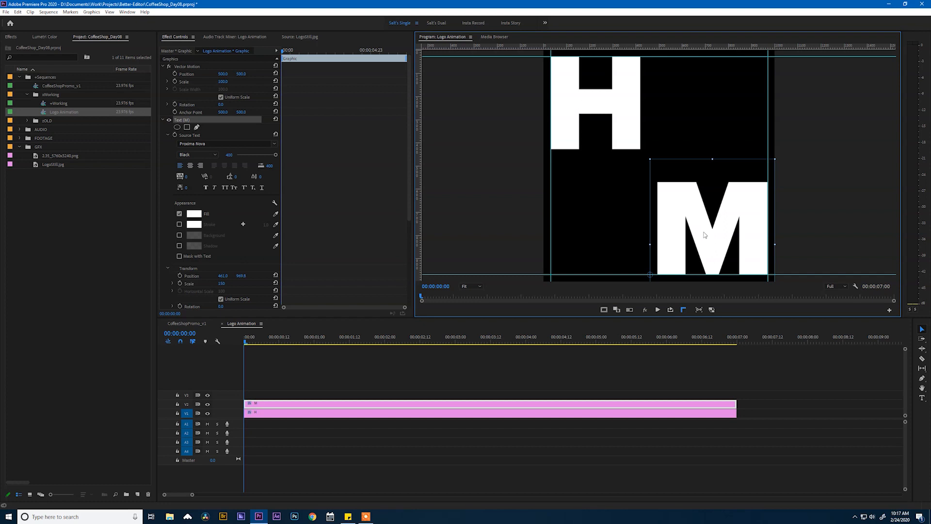
mouse_move(707, 241)
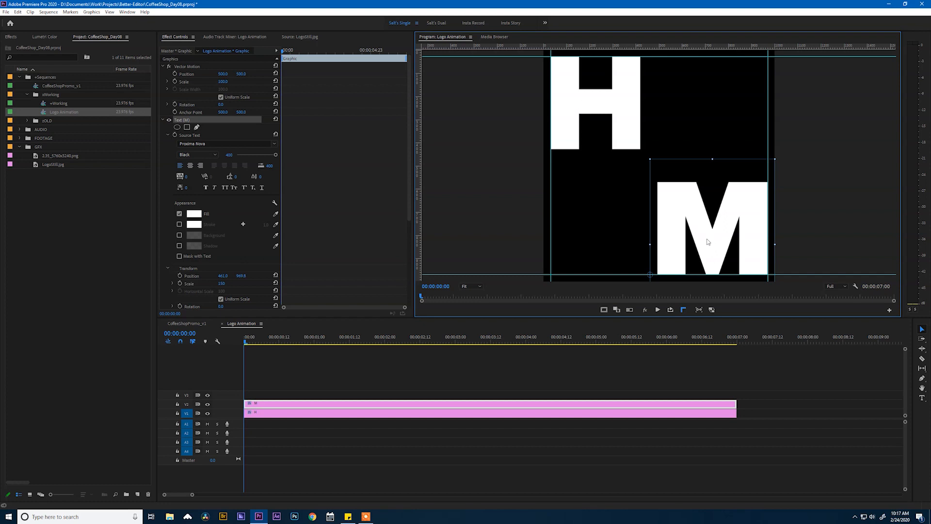
mouse_move(716, 247)
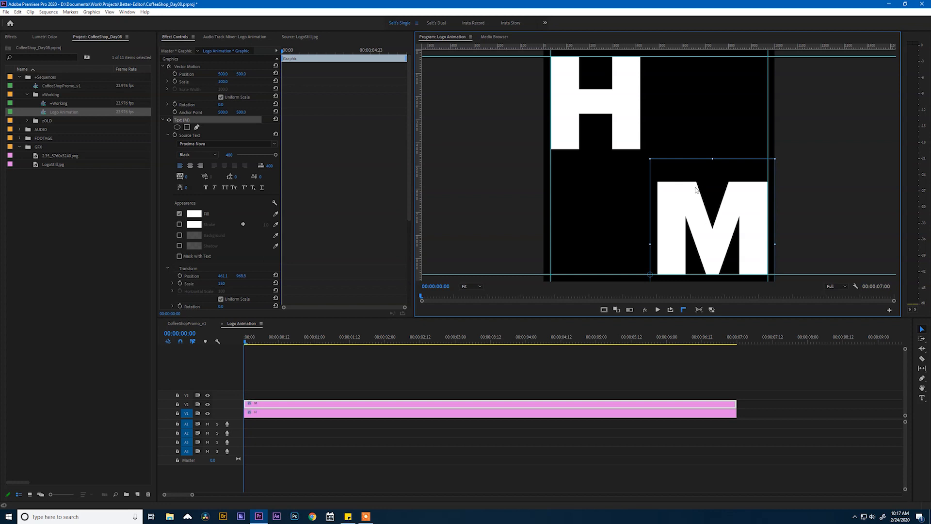
mouse_move(457, 179)
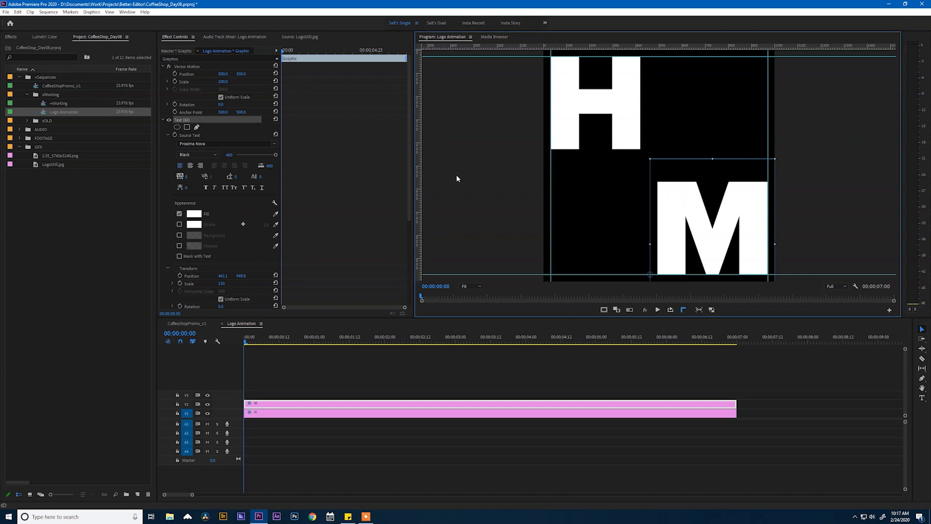
mouse_move(710, 225)
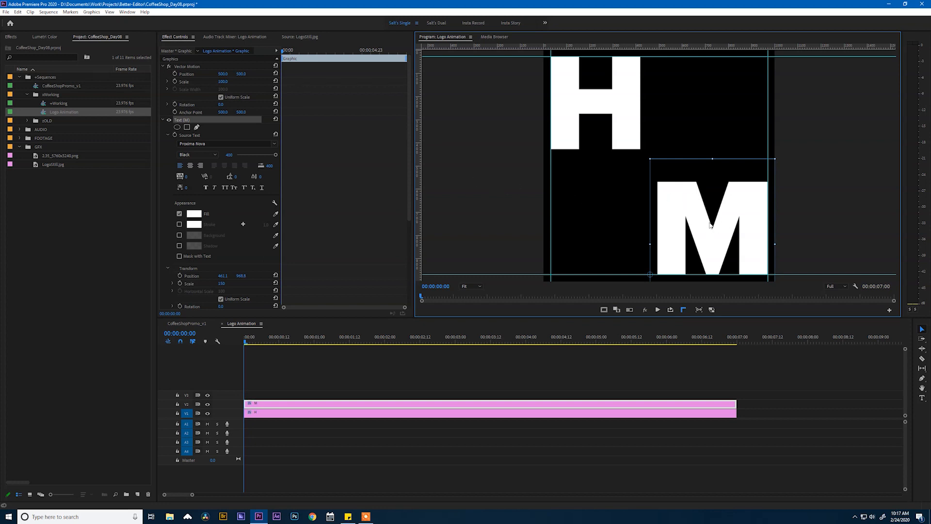
mouse_move(703, 233)
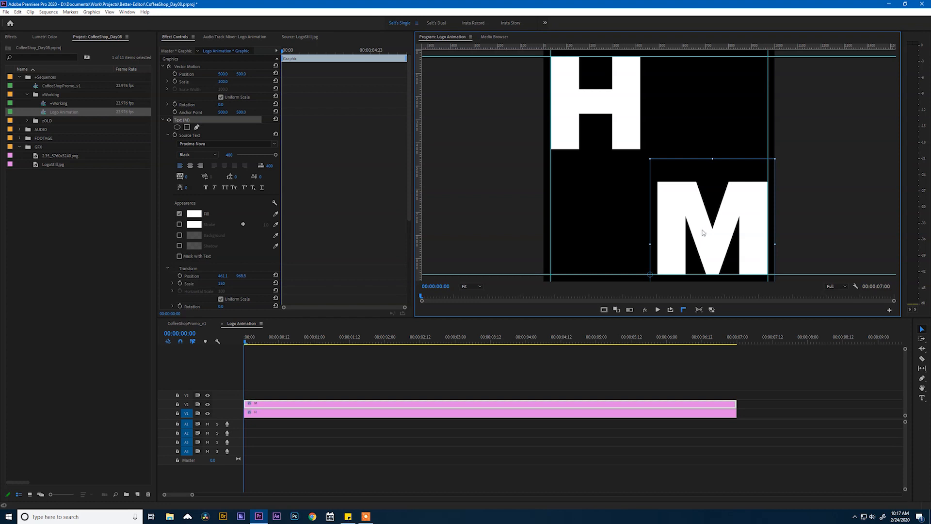
mouse_move(704, 234)
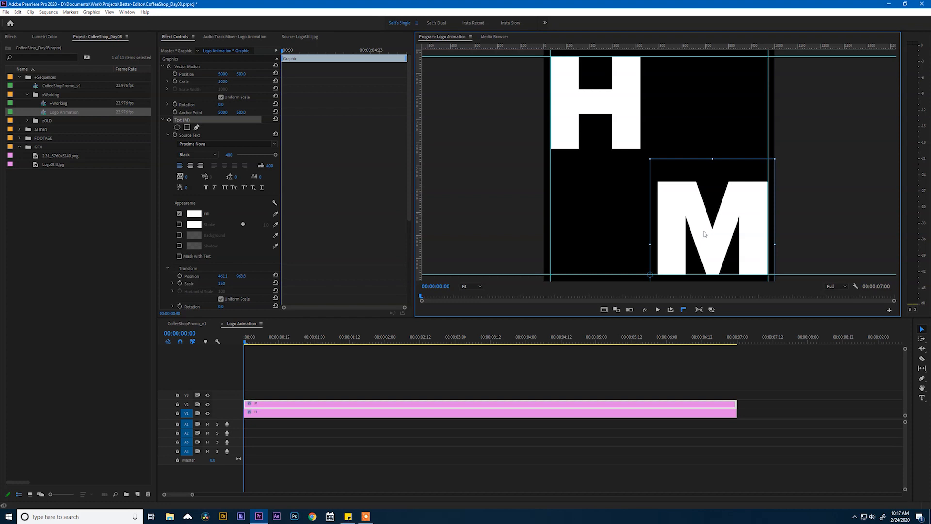
mouse_move(444, 211)
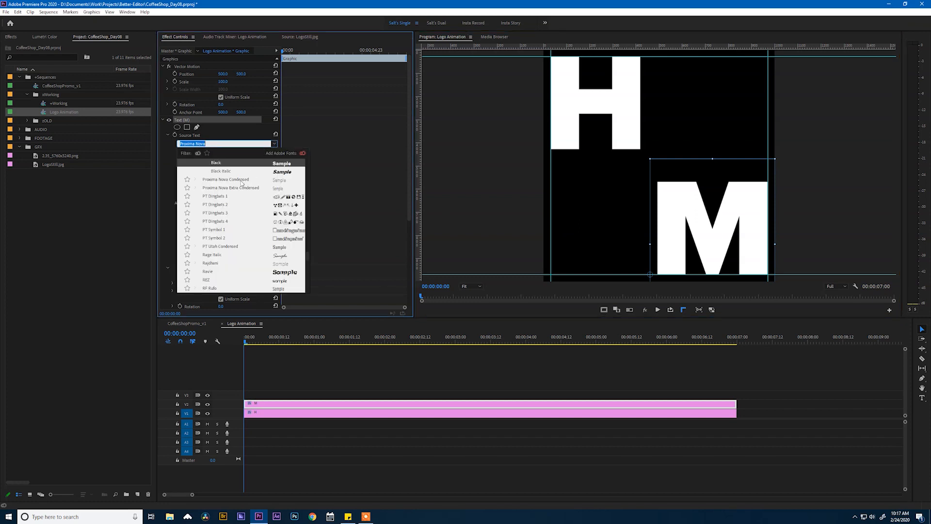
Step: Set the M to Proxima Nova Condensed Black and move it into the lower-right corner
click(225, 179)
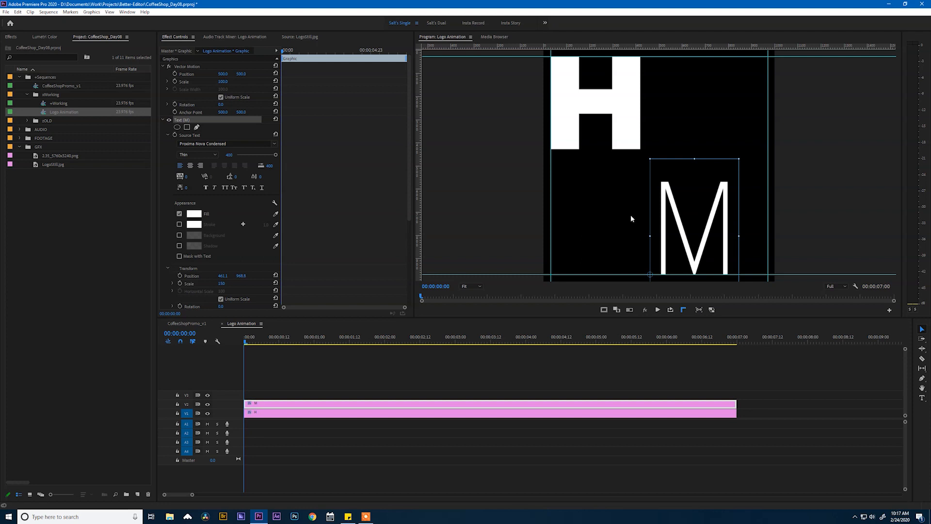
click(199, 154)
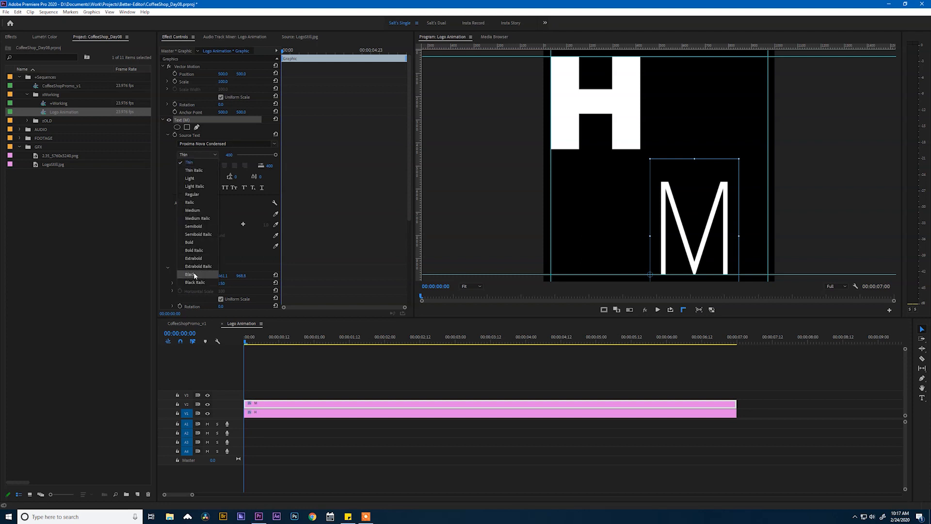
click(190, 273)
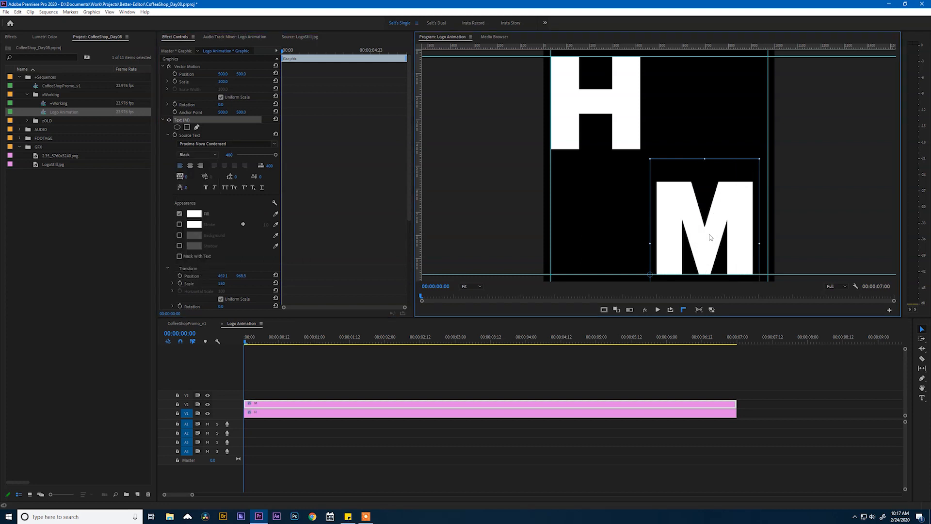
drag(704, 223, 597, 196)
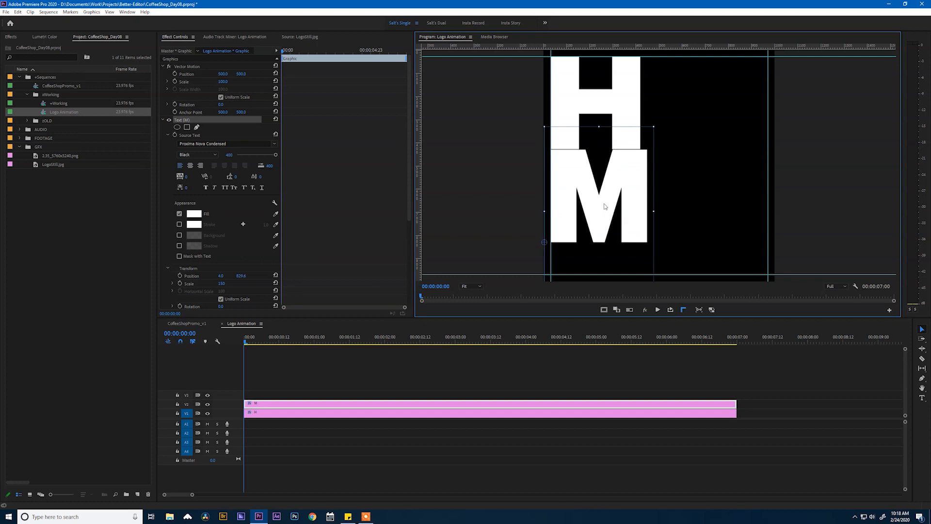
drag(600, 199, 712, 238)
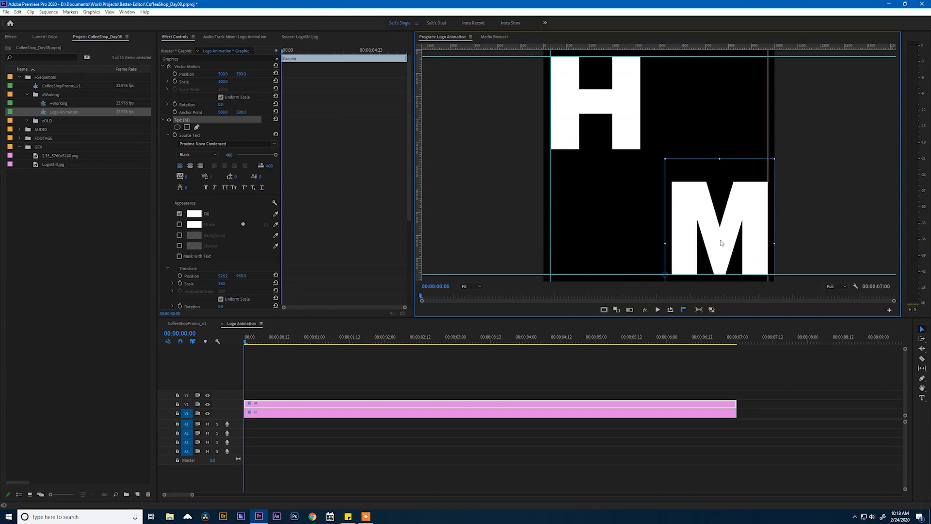
mouse_move(762, 263)
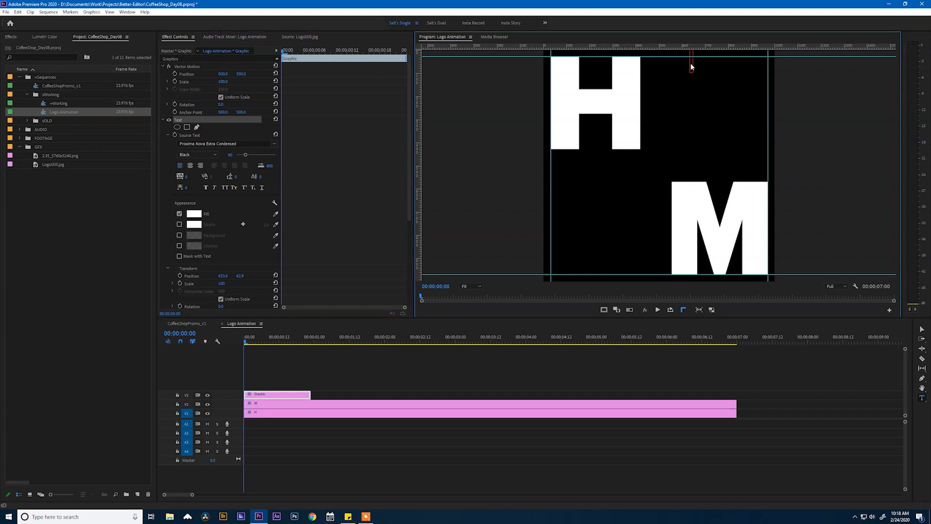
Step: Type the two-line HAND / CRAFT title and drag it into the top-right corner
key(shift)
text(C)
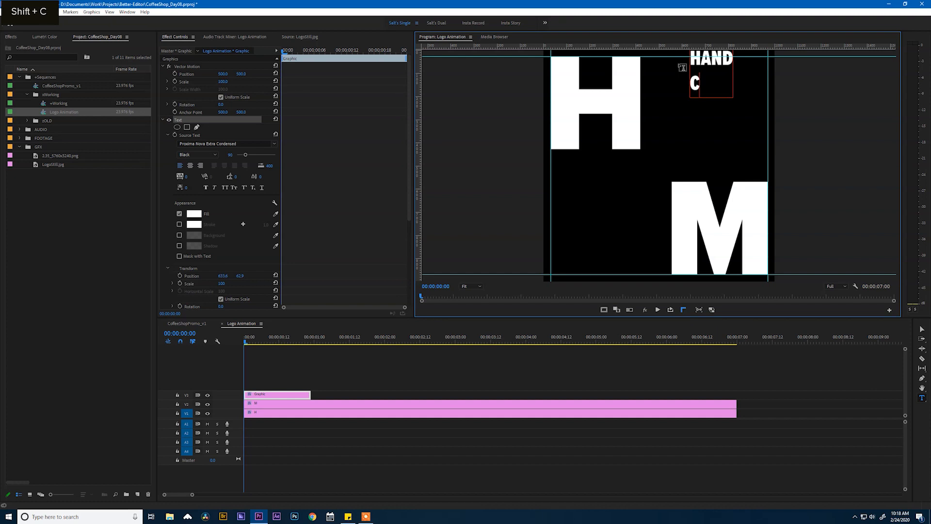
text(RAFT)
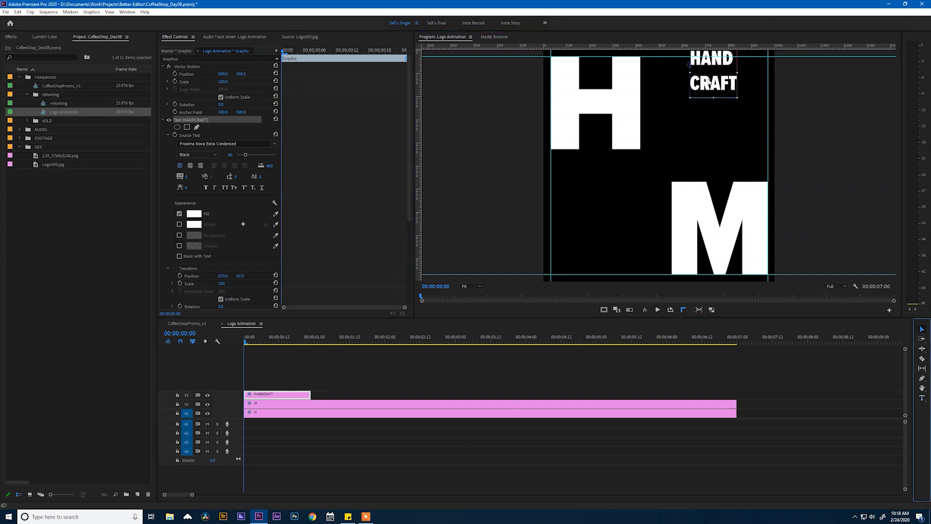
drag(713, 71, 706, 86)
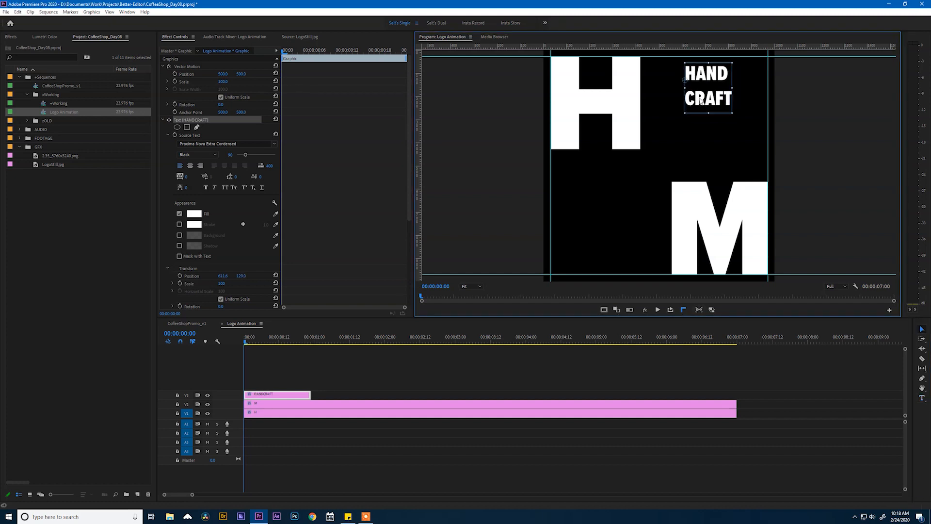
drag(707, 86, 733, 83)
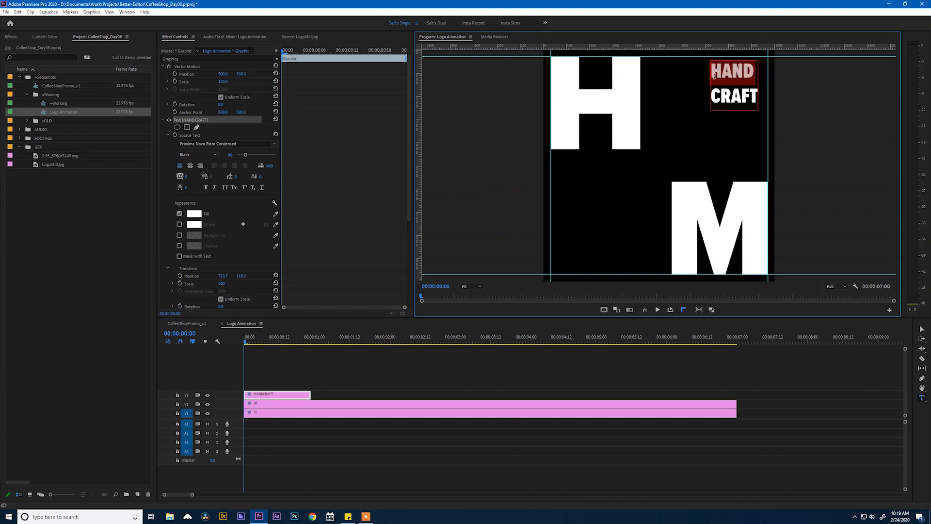
mouse_move(274, 146)
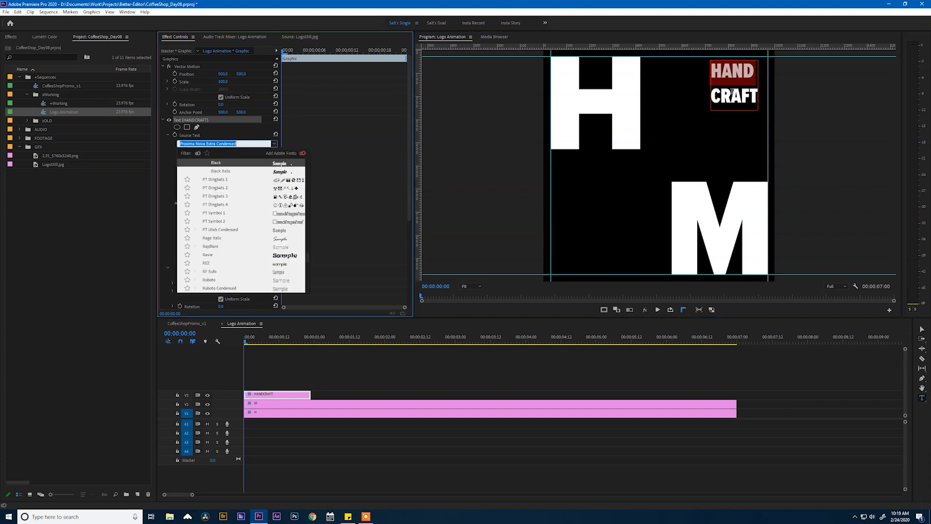
Step: Change the title font to Proxima Nova, make CRAFT Black, and return it top-right
click(224, 143)
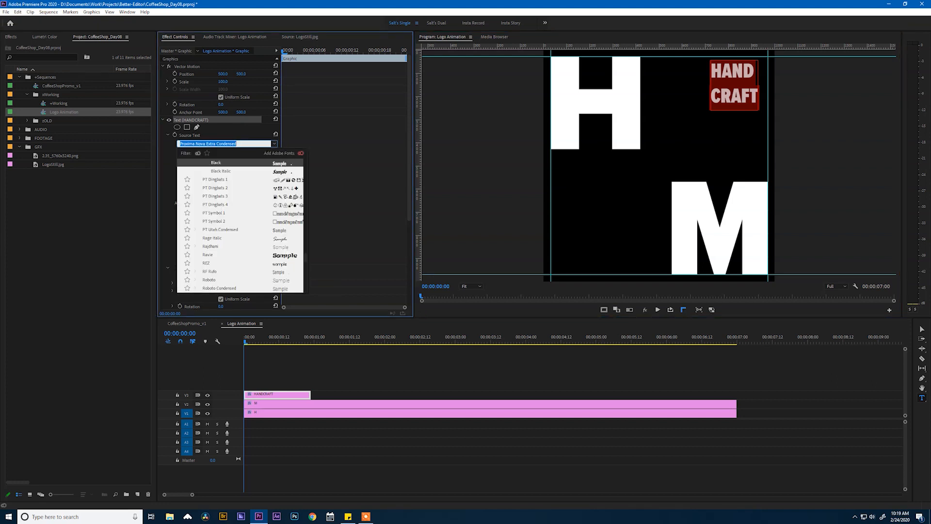
text(proxima Nova)
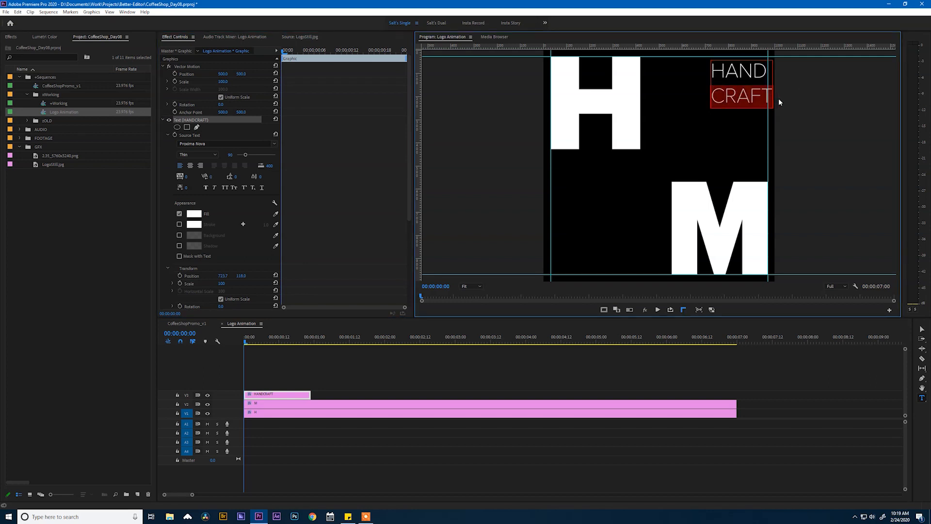
click(197, 155)
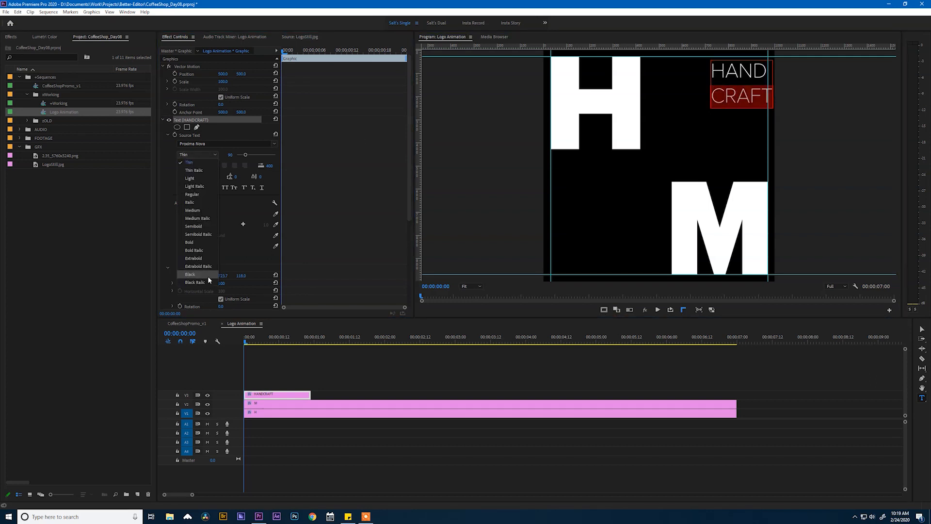
click(190, 275)
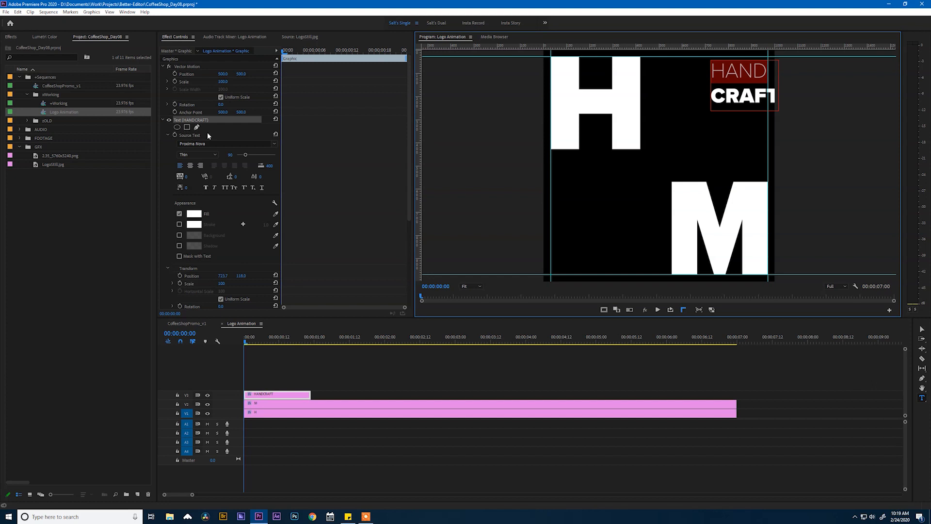
click(201, 165)
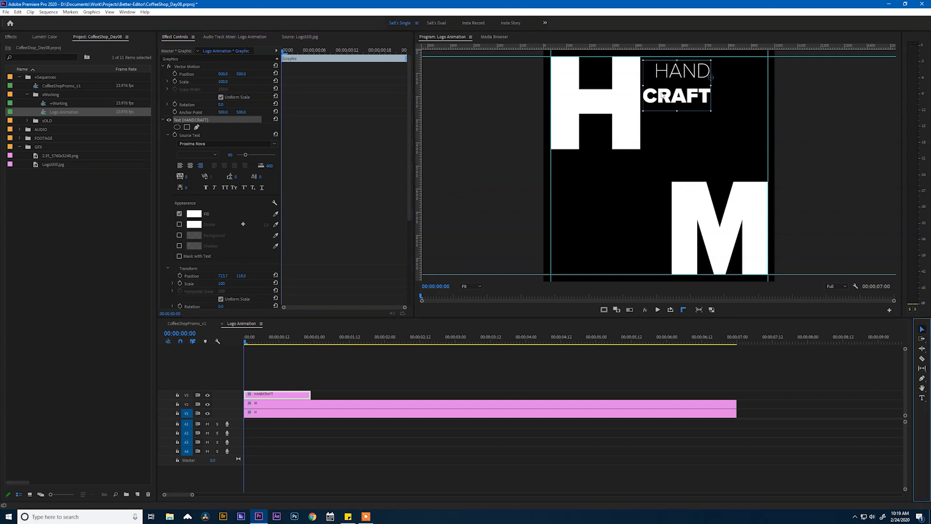
drag(674, 80, 728, 96)
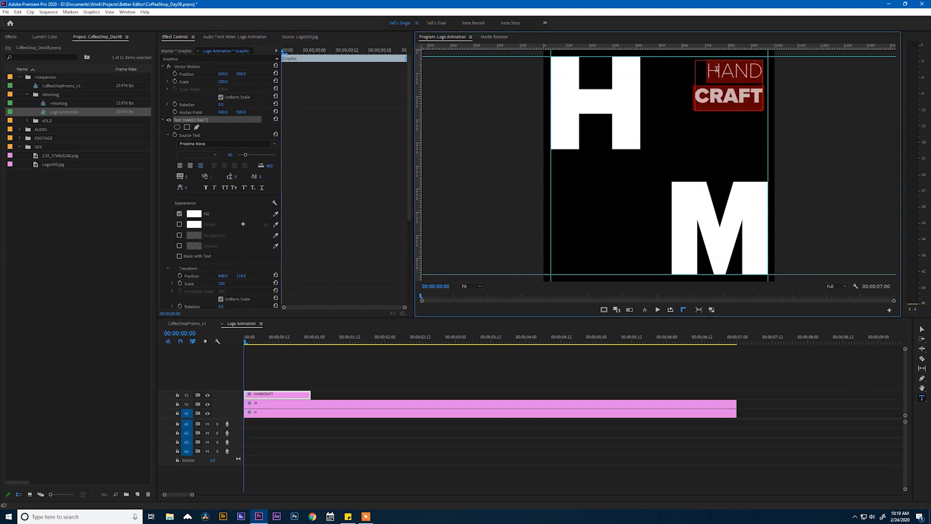
Step: Set CRAFT's font size to 40 and tracking to 1000
click(196, 155)
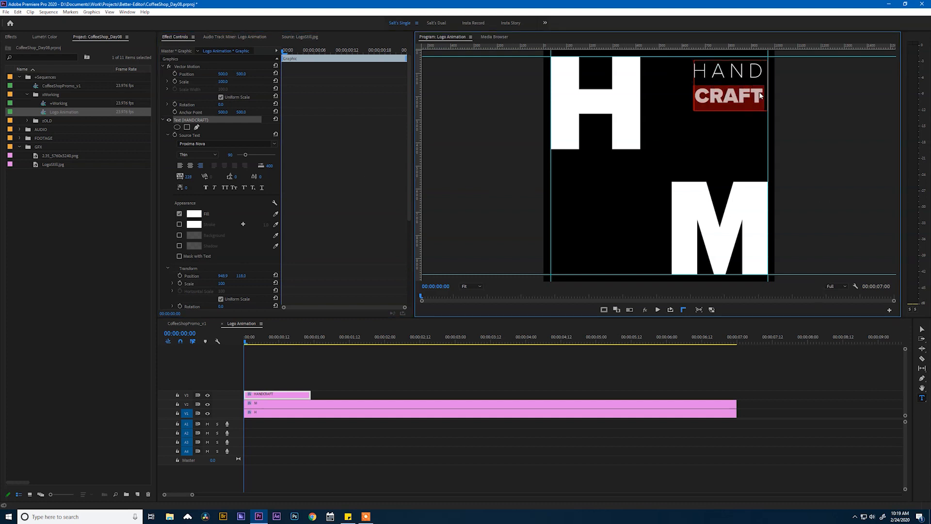
click(198, 154)
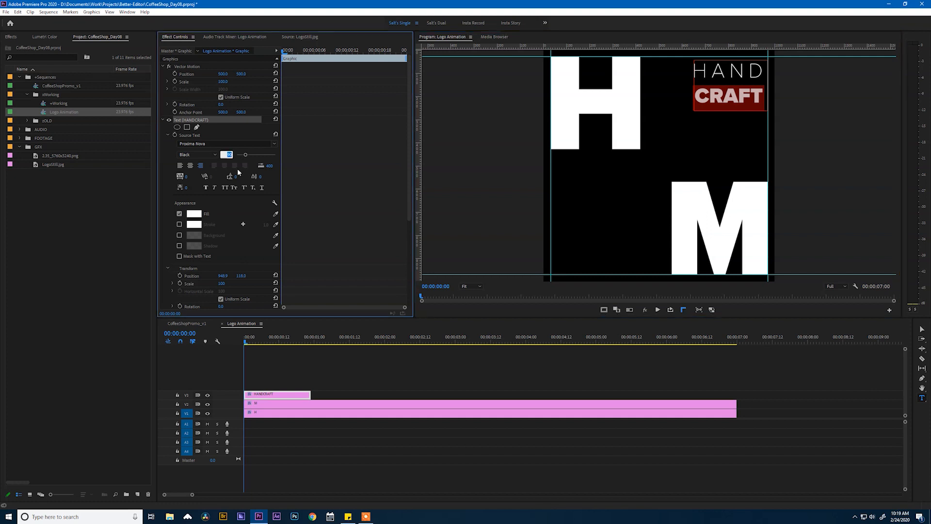
text(40)
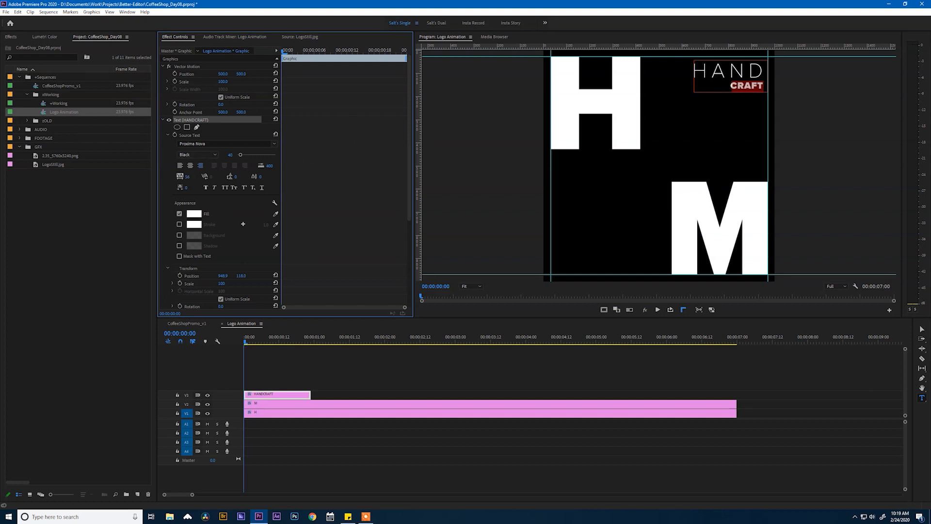
text(1000)
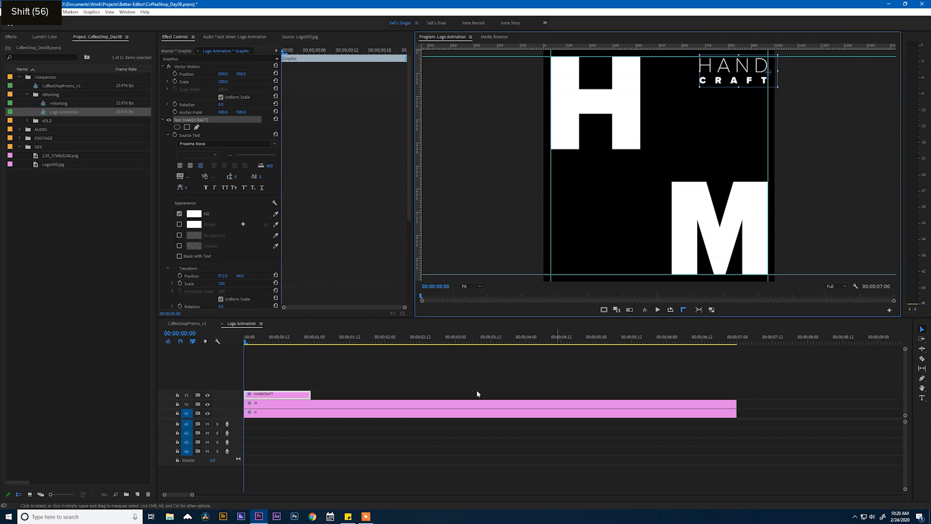
Step: Extend the HANDCRAFT clip to full length and move its copy toward the lower left
drag(309, 394, 739, 395)
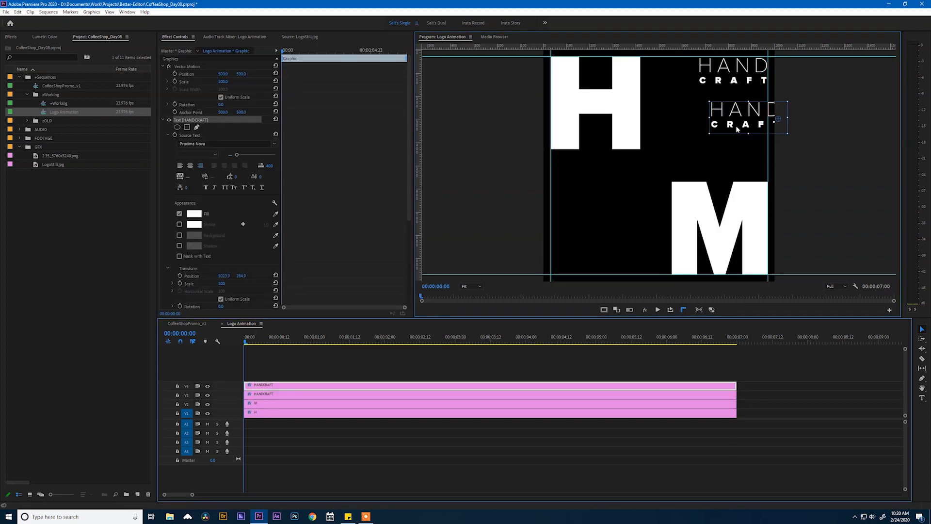
drag(746, 116, 588, 261)
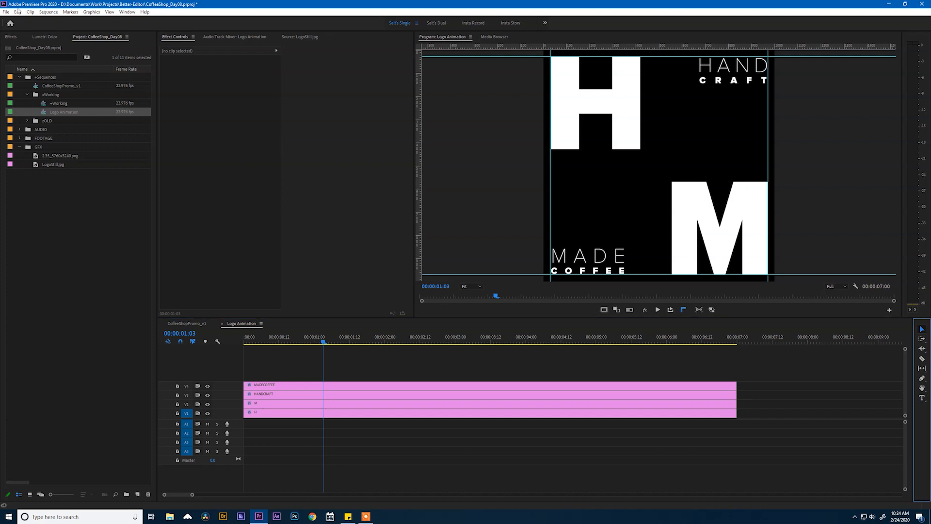
Step: Create a new legacy title named Line
click(6, 11)
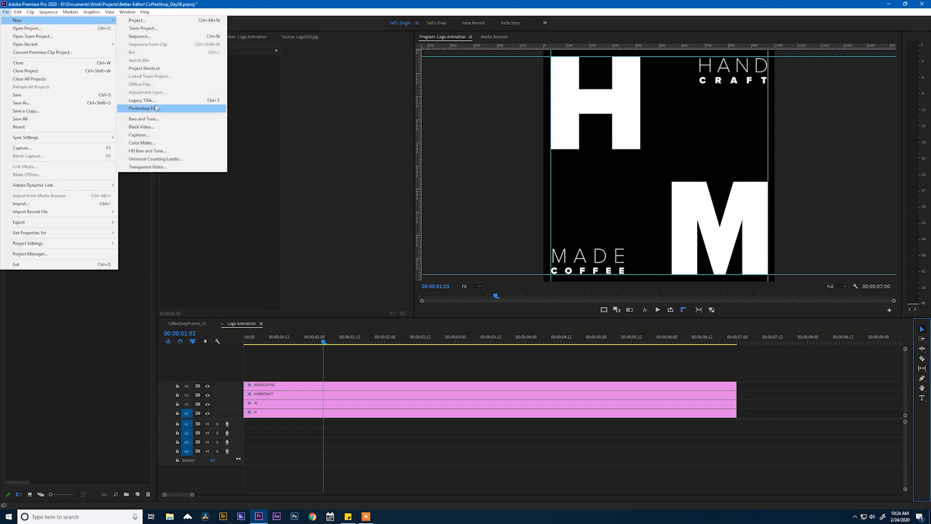
click(142, 100)
text(Line)
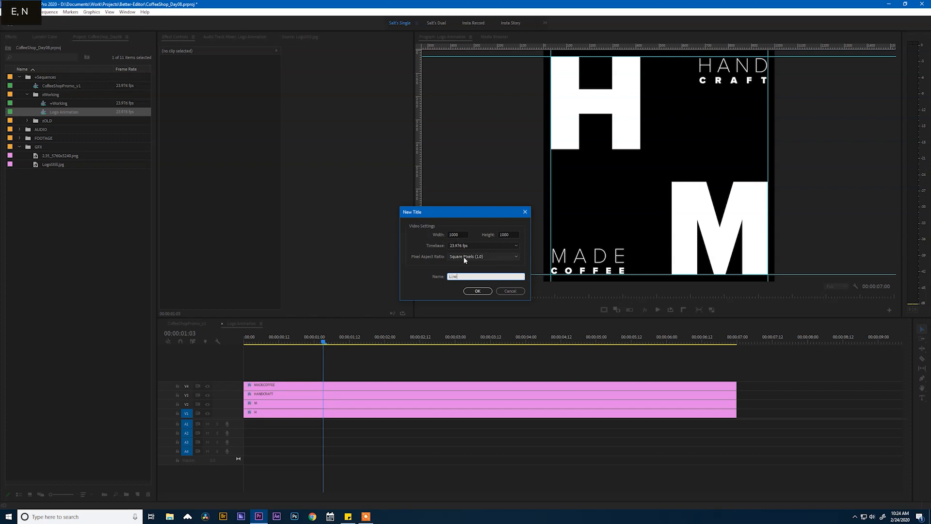
click(477, 291)
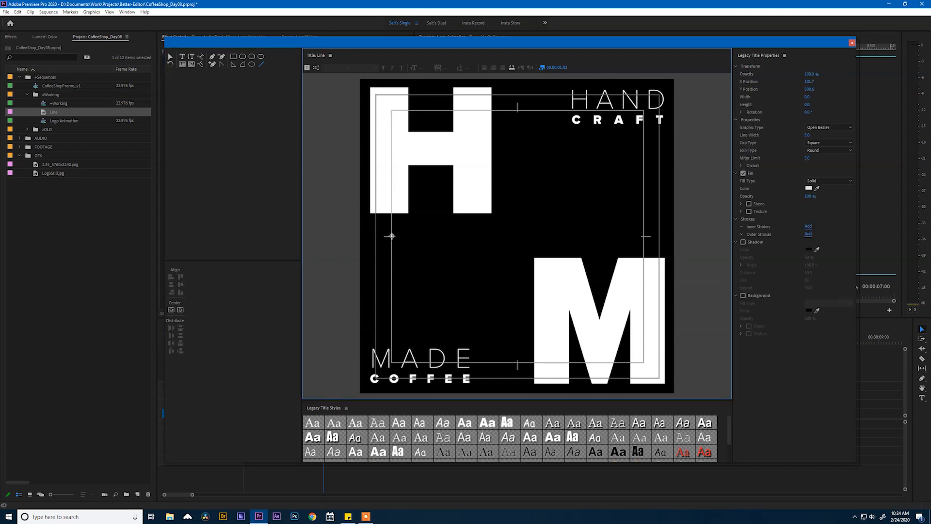
Step: Draw a thin horizontal line across the logo, close the title editor, and save the project
drag(391, 237, 639, 236)
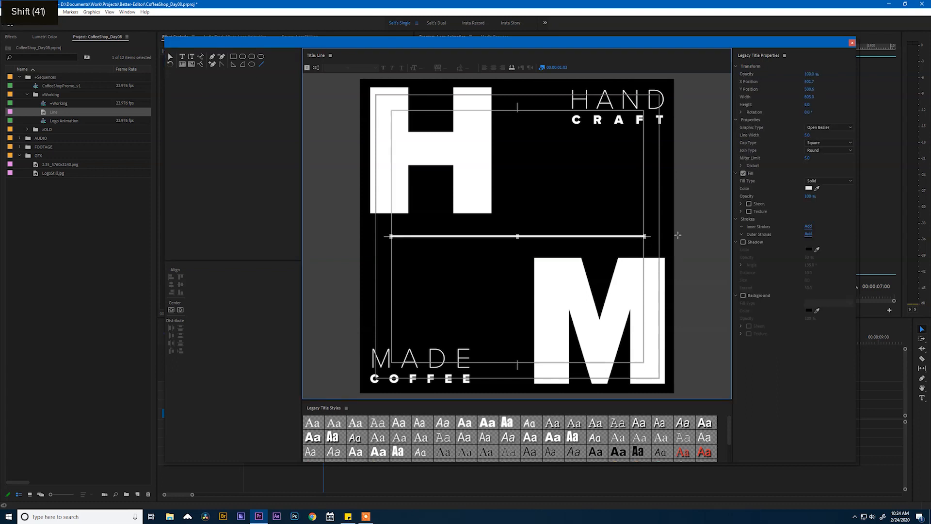
click(851, 42)
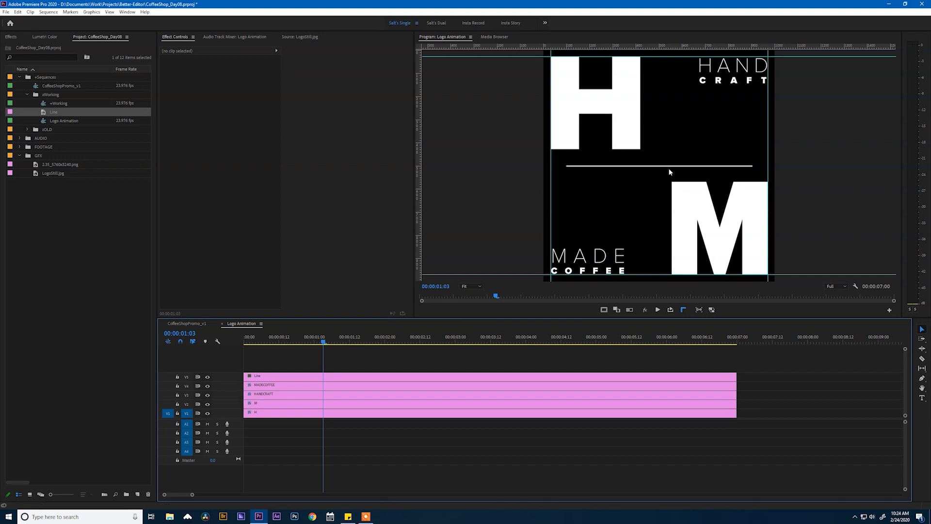
key(ctrl+s)
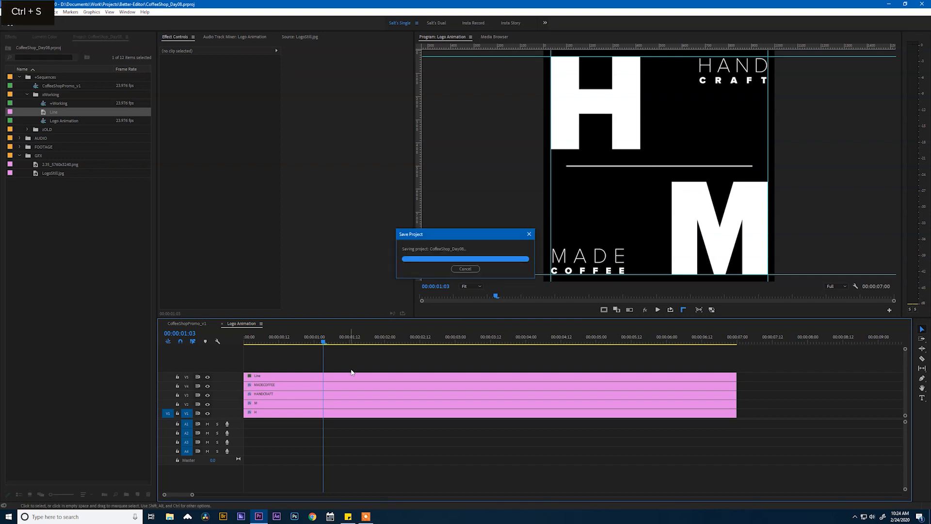
click(257, 376)
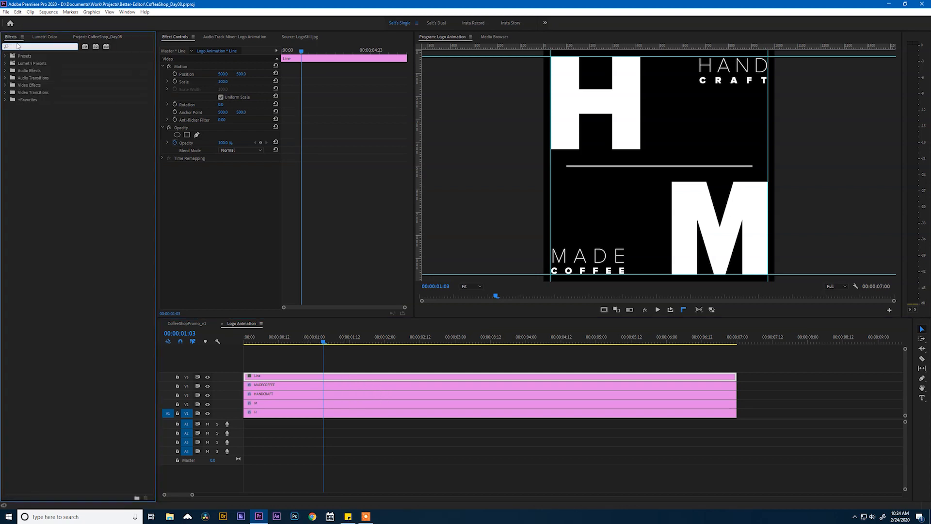
Step: Apply Transform to the Line clip and keyframe its Rotation to -90° at 16 frames
text(transform)
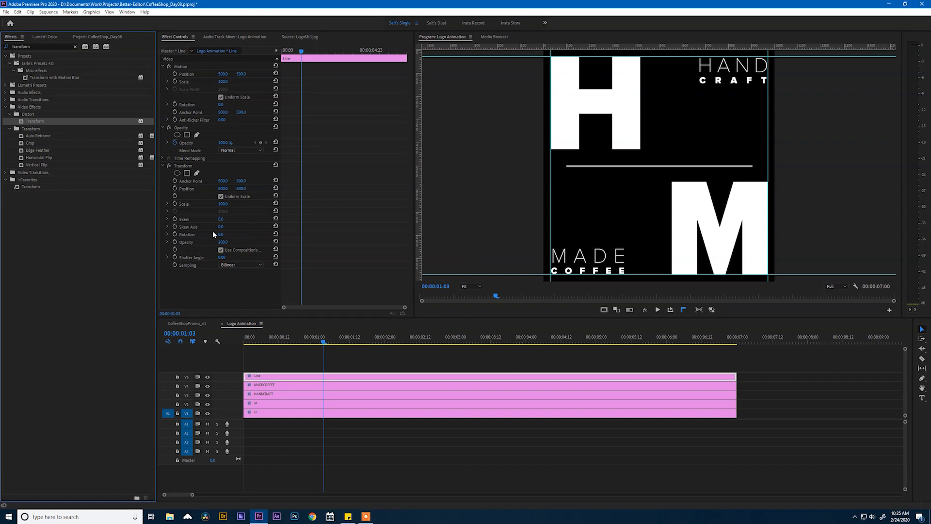
mouse_move(181, 71)
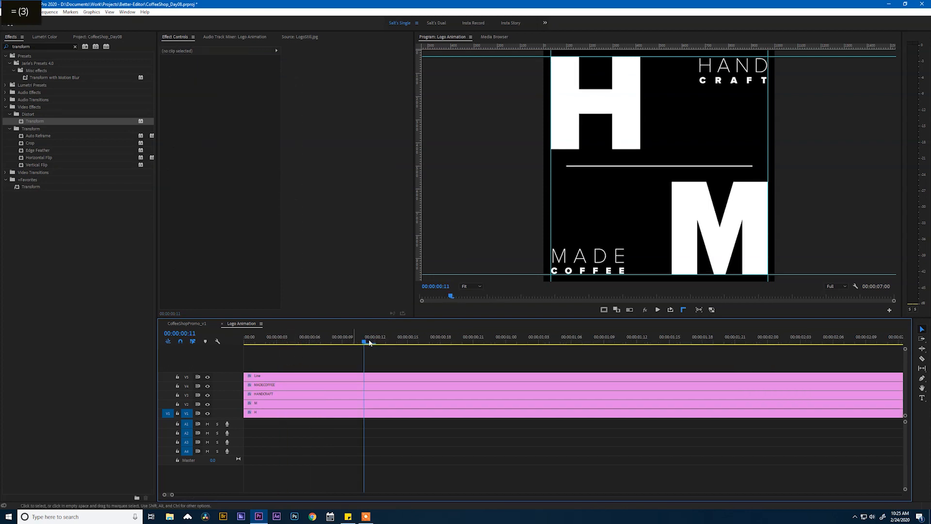
click(429, 336)
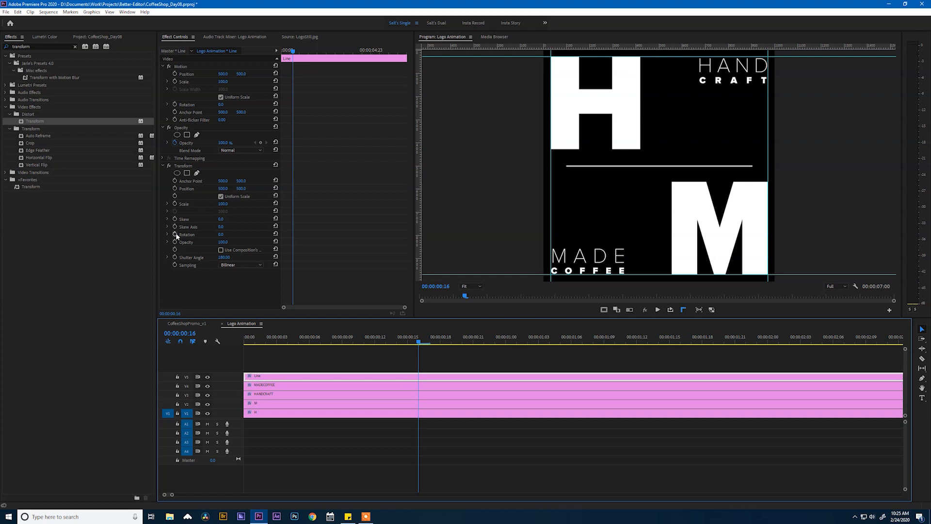
click(187, 233)
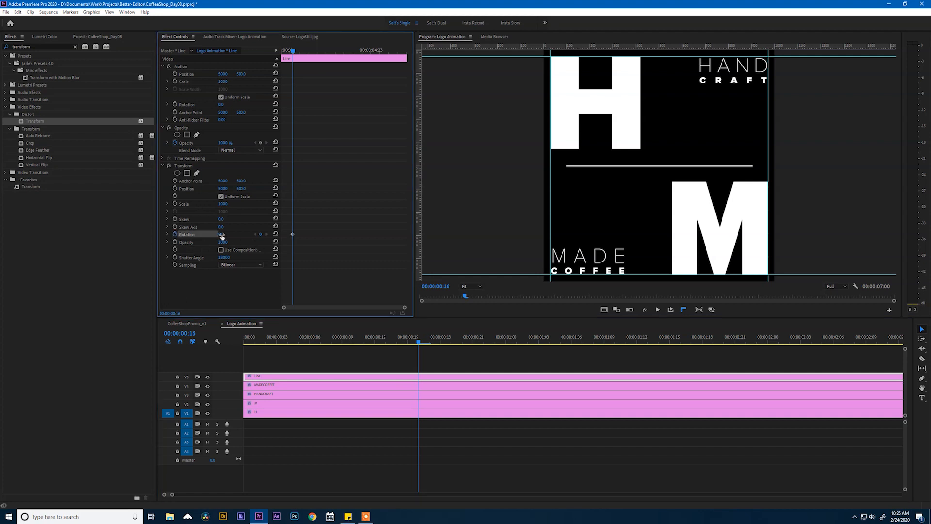
click(225, 233)
text(-45)
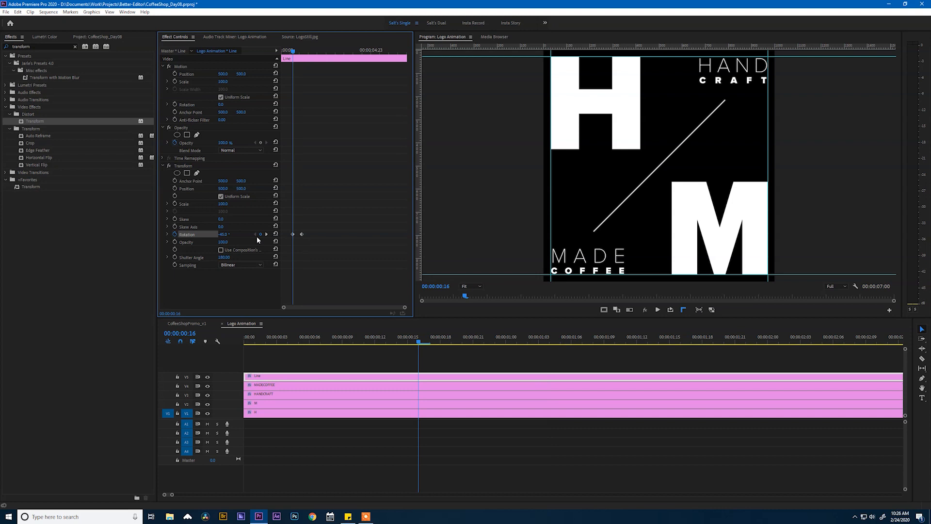
mouse_move(658, 85)
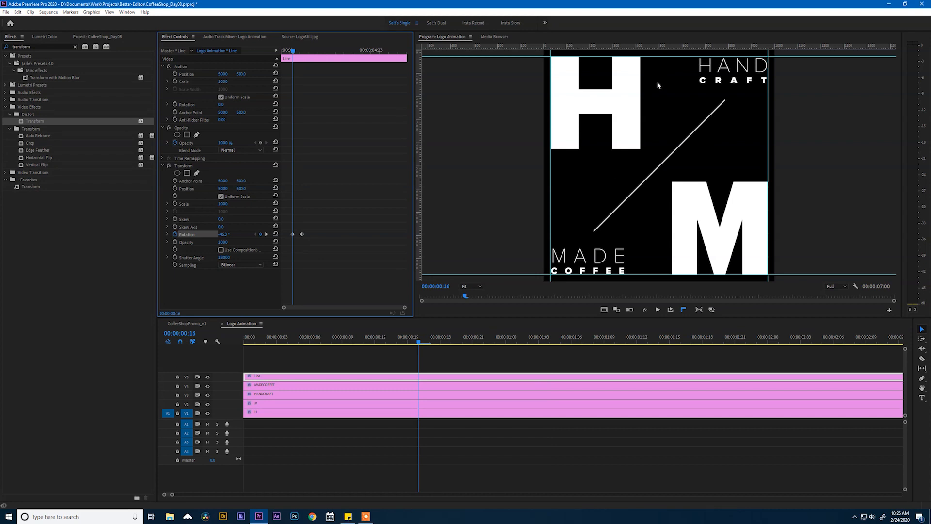
mouse_move(630, 144)
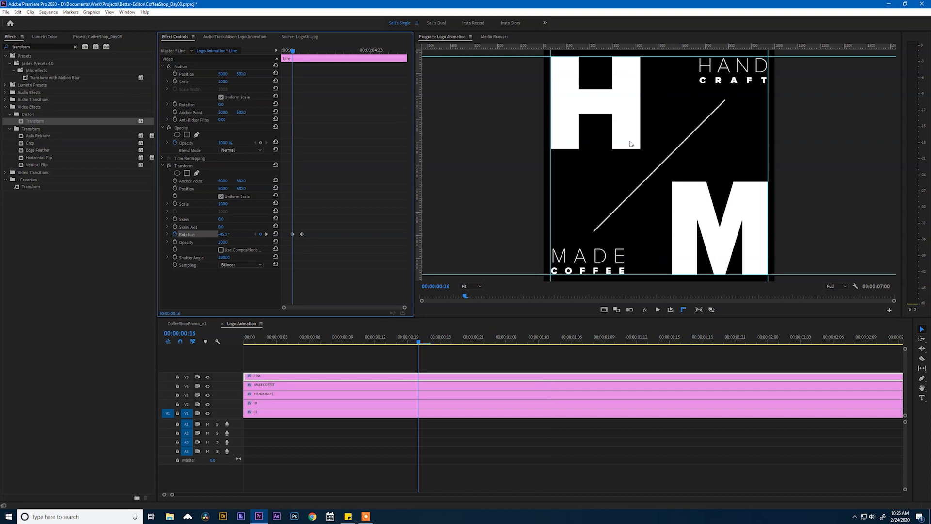
mouse_move(711, 165)
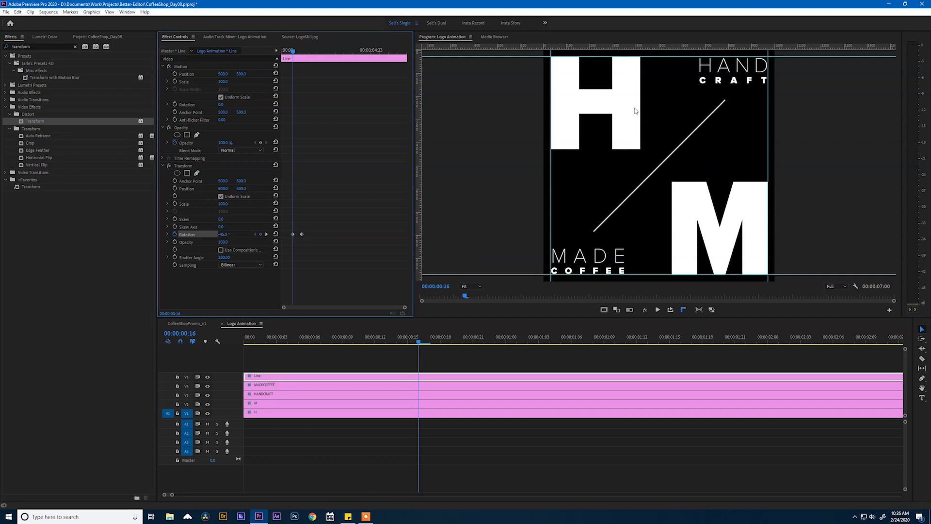
double_click(224, 234)
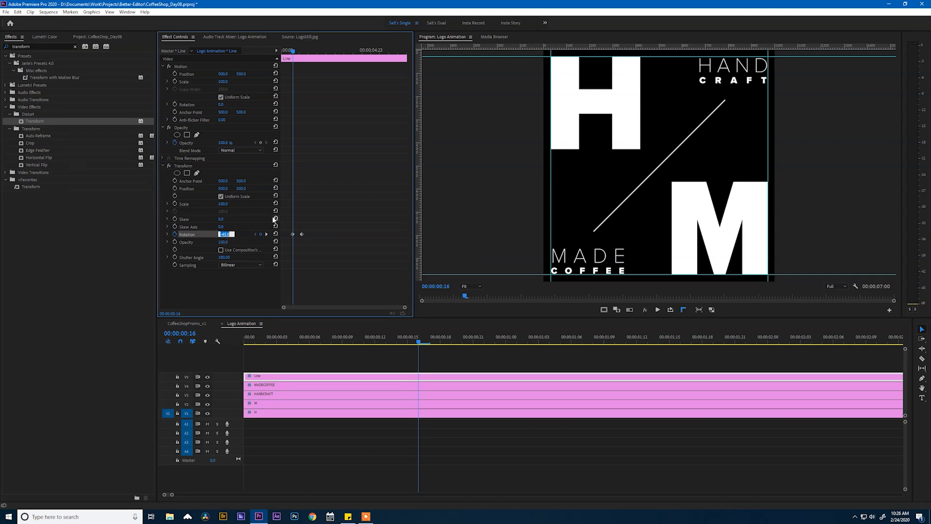
key(enter)
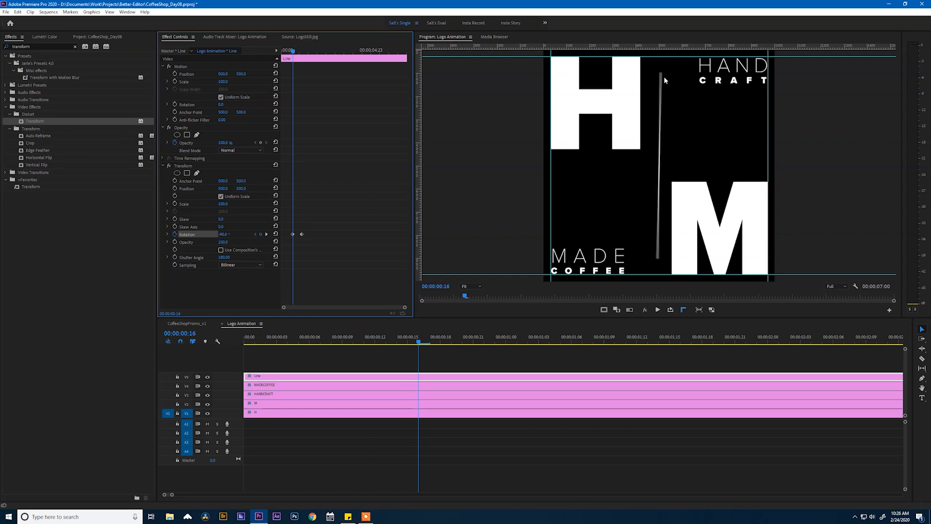
mouse_move(658, 252)
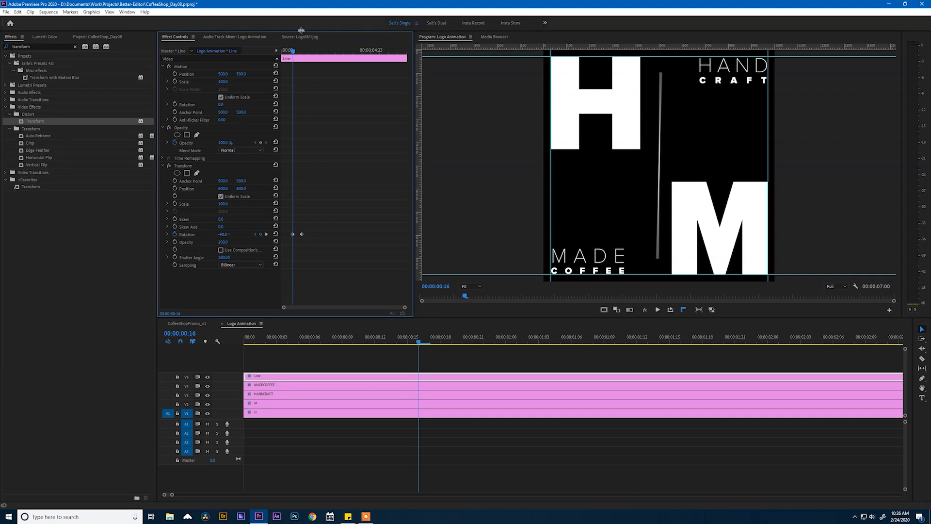
key(space)
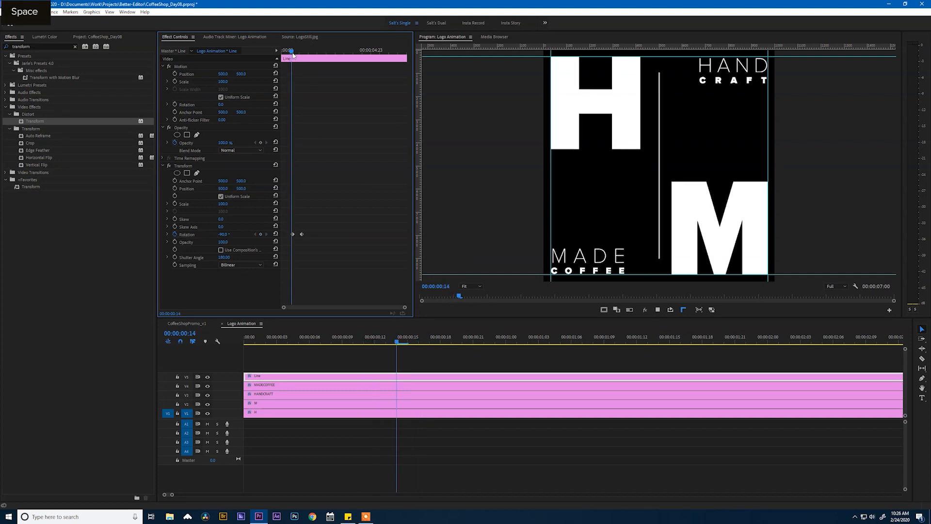
key(space)
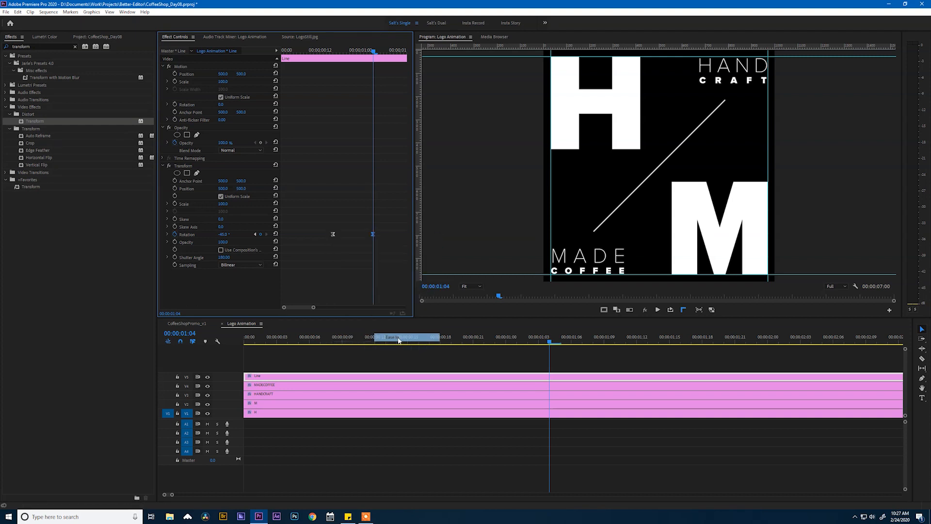
Step: Ease the Line's rotation keyframe and reshape its velocity curve for a smooth swing
click(167, 234)
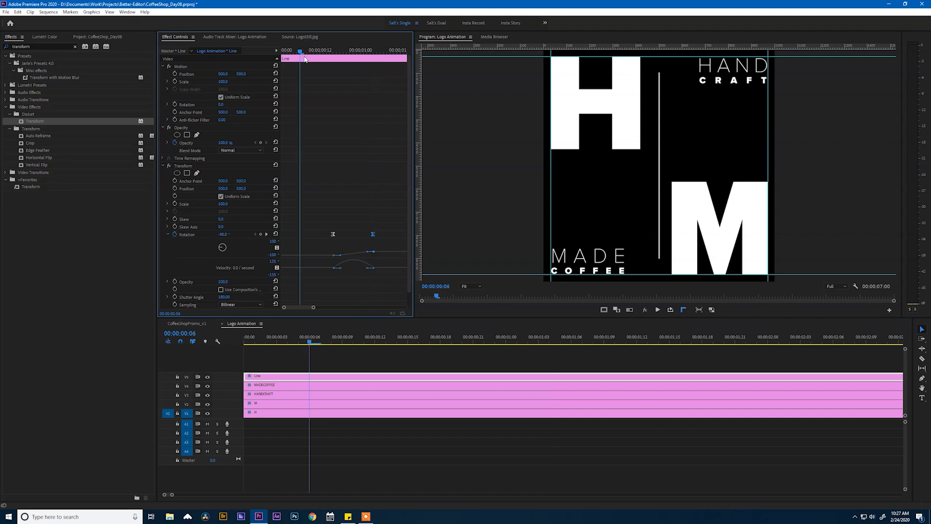
key(space)
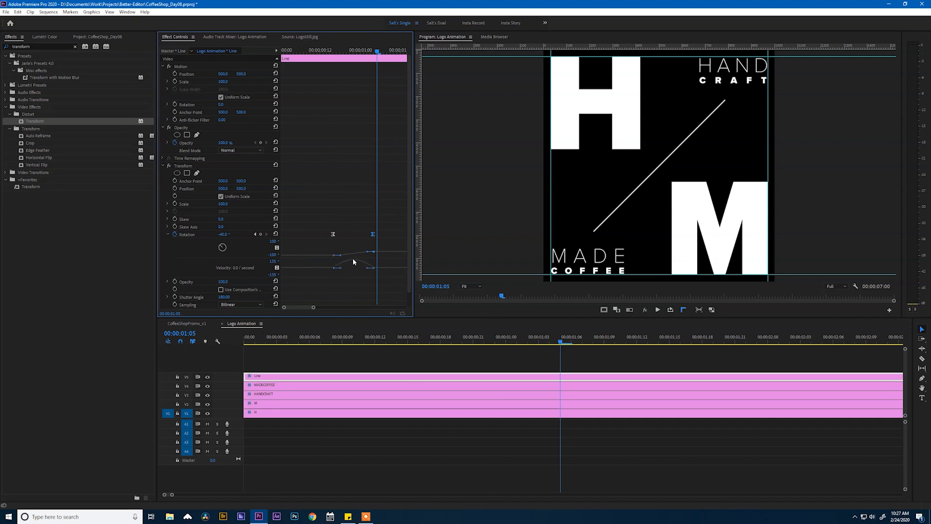
mouse_move(265, 273)
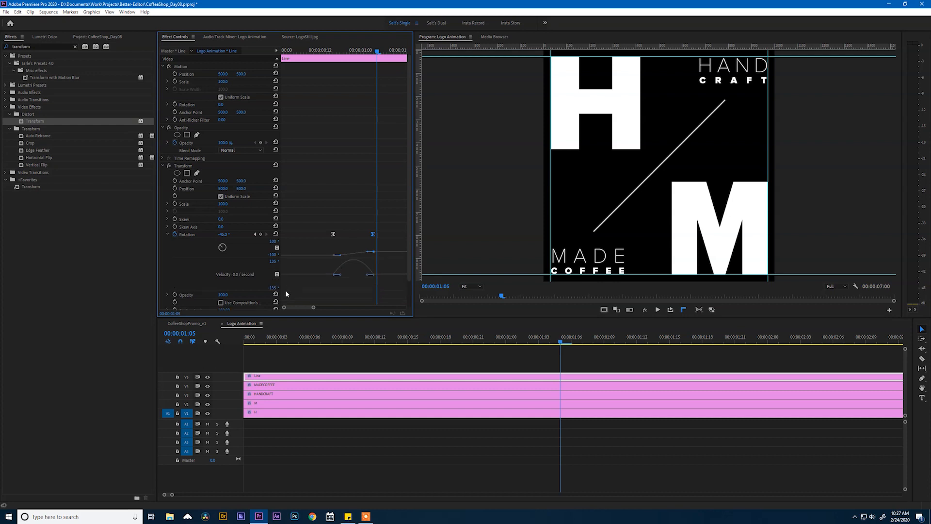
mouse_move(368, 278)
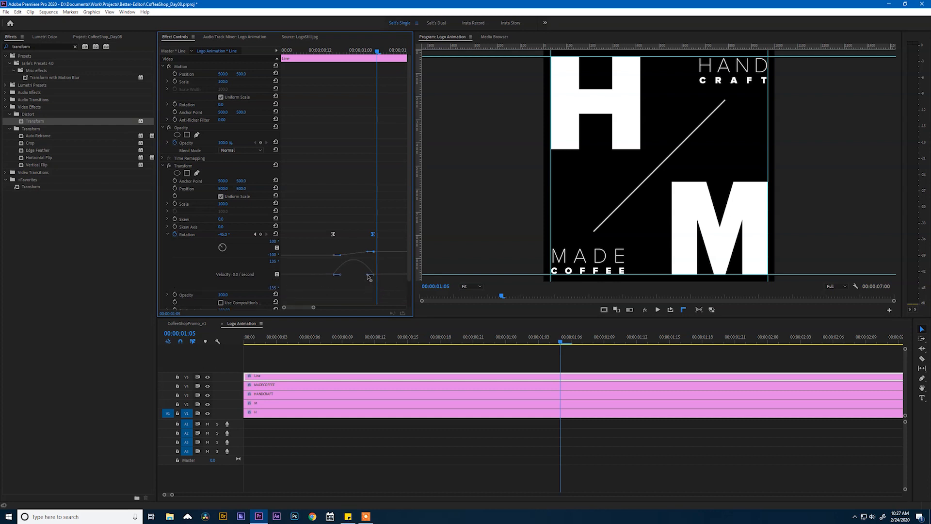
drag(367, 276, 362, 272)
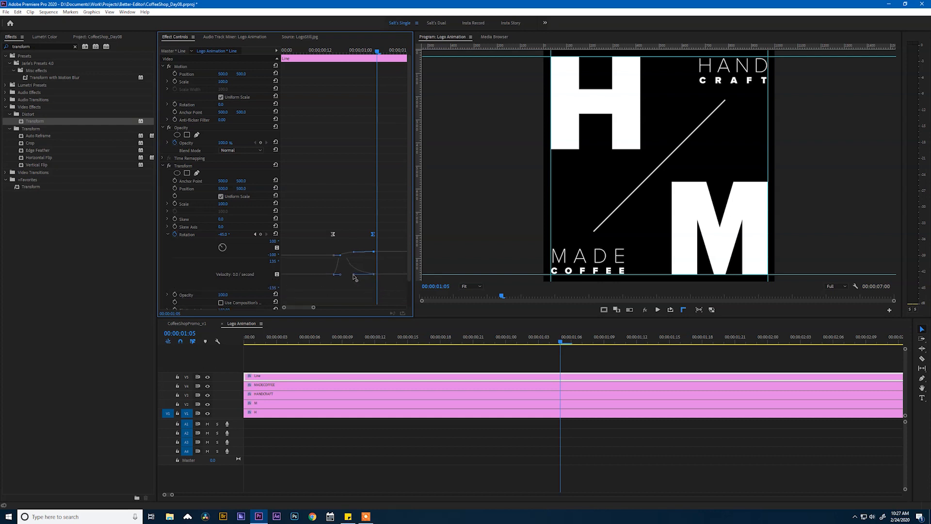
drag(339, 275, 343, 278)
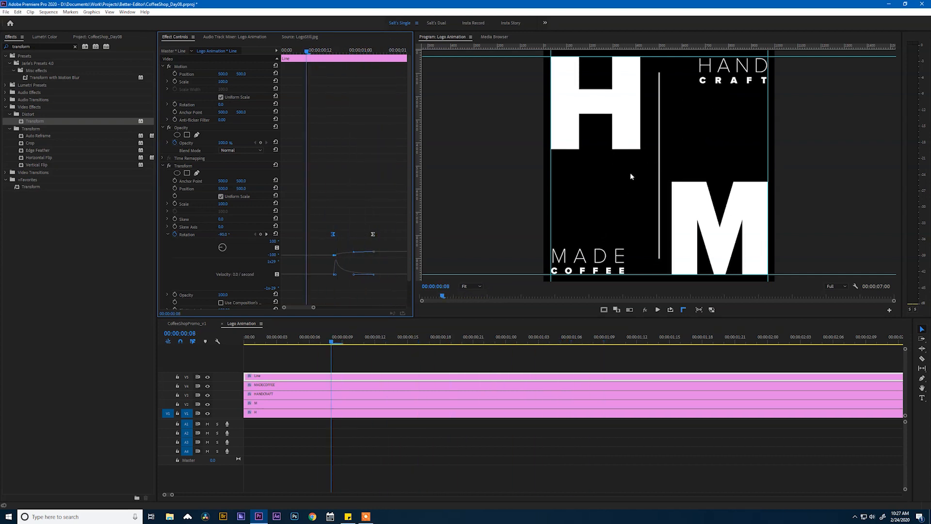
key(space)
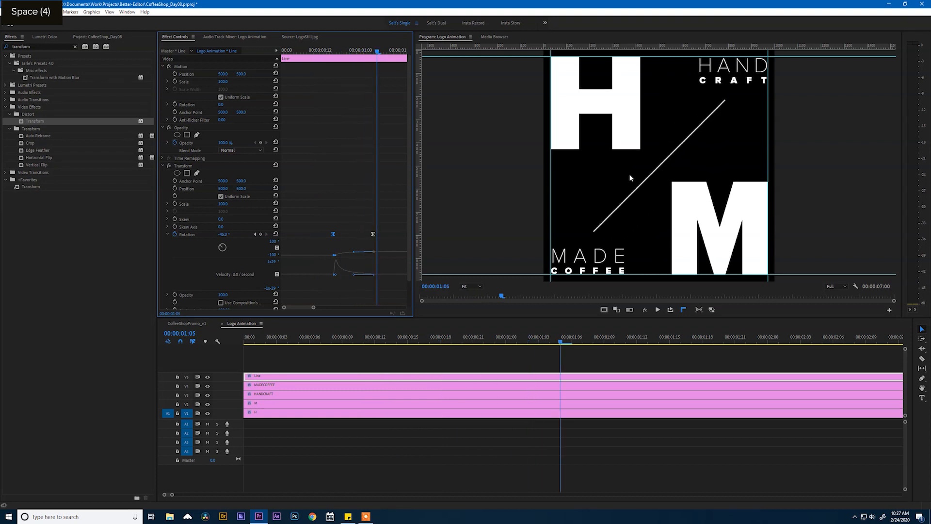
mouse_move(671, 157)
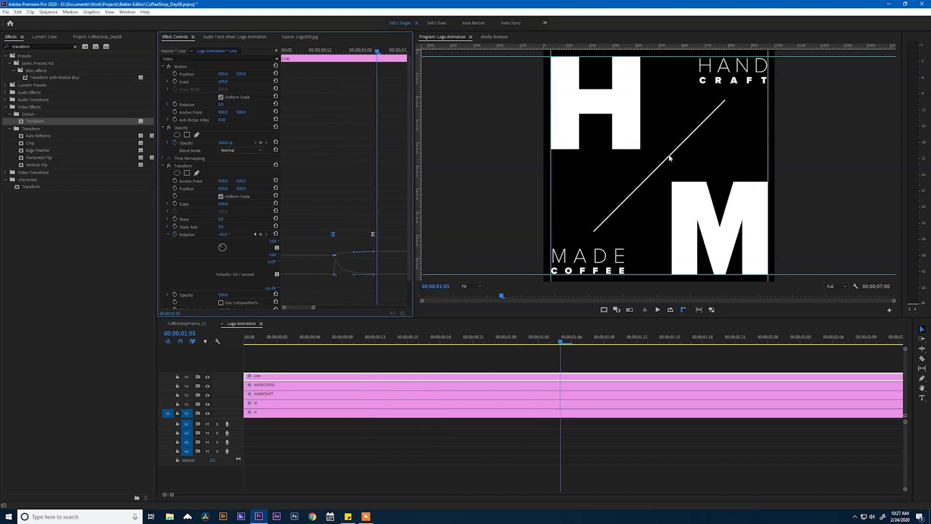
mouse_move(629, 143)
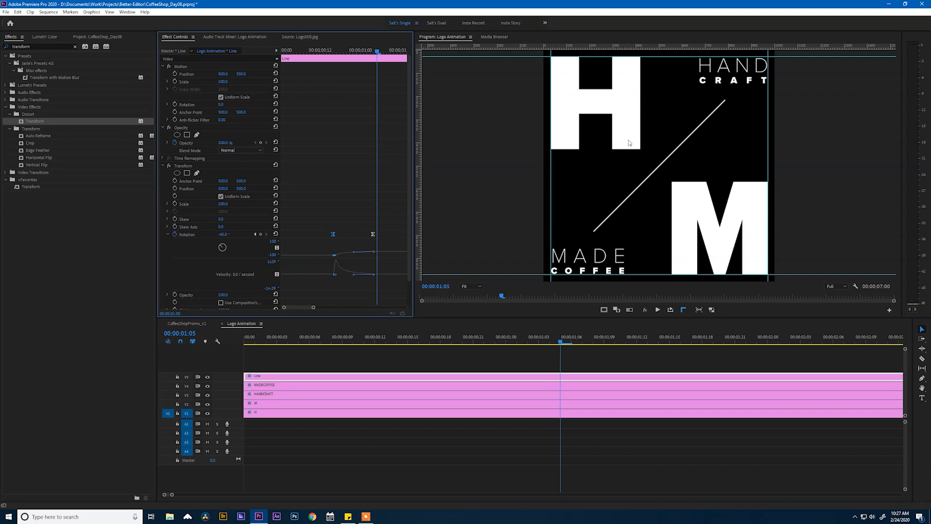
mouse_move(394, 357)
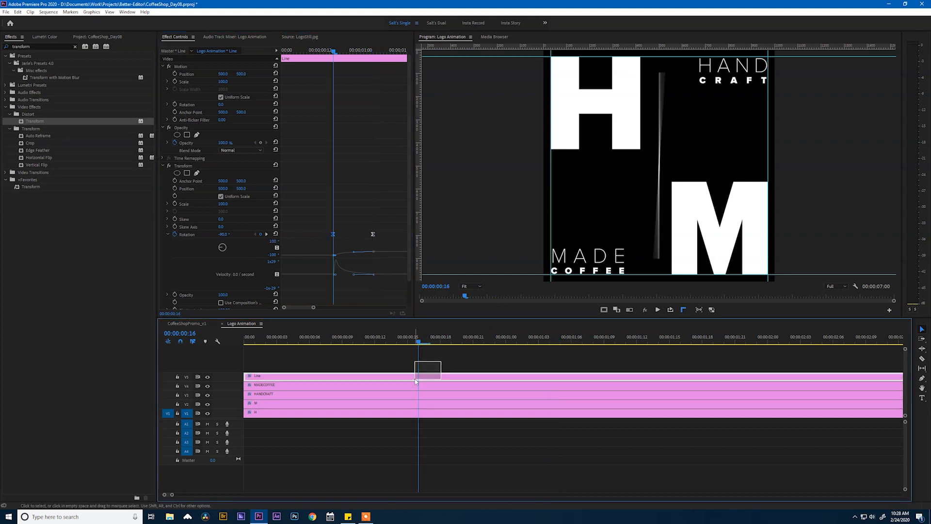
Step: Select the Line clip in the timeline to show its properties
click(418, 371)
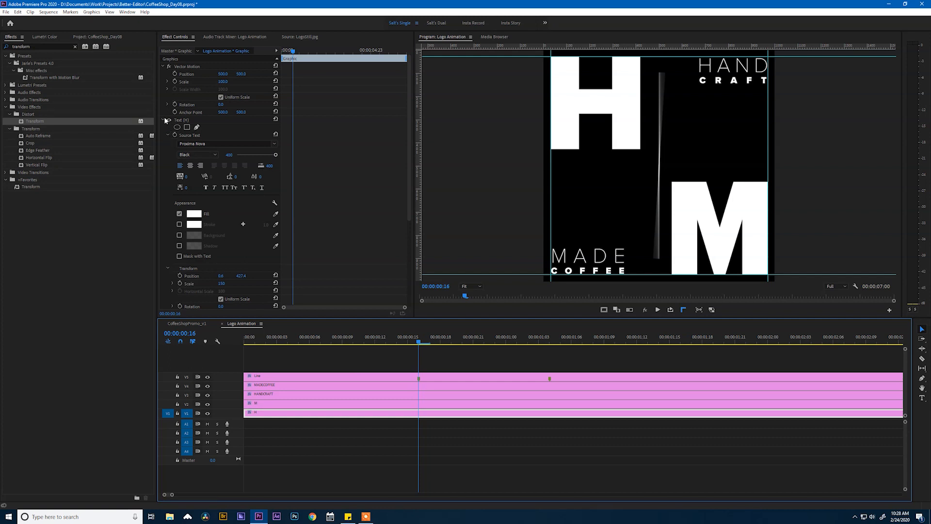
Step: Set the first letter's starting vertical position keyframe in the shared middle row
click(166, 120)
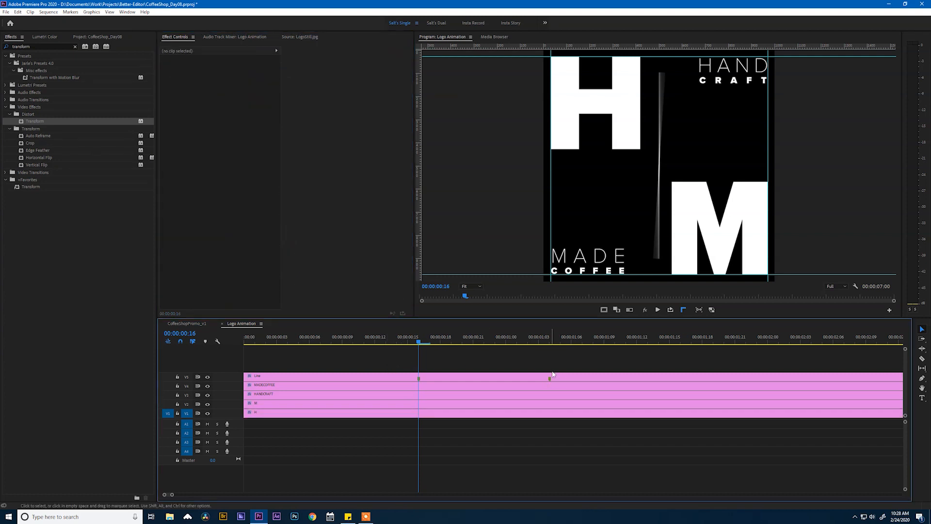
key(Shift+Down)
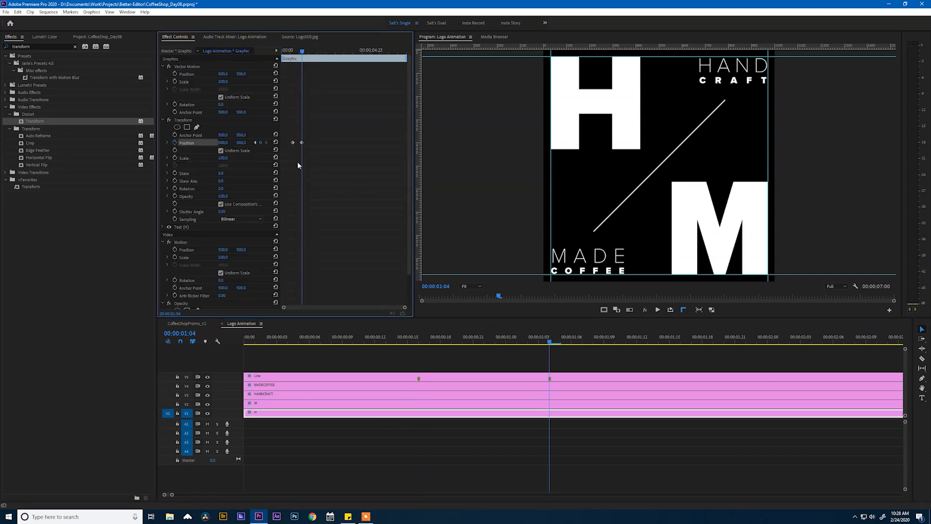
mouse_move(254, 143)
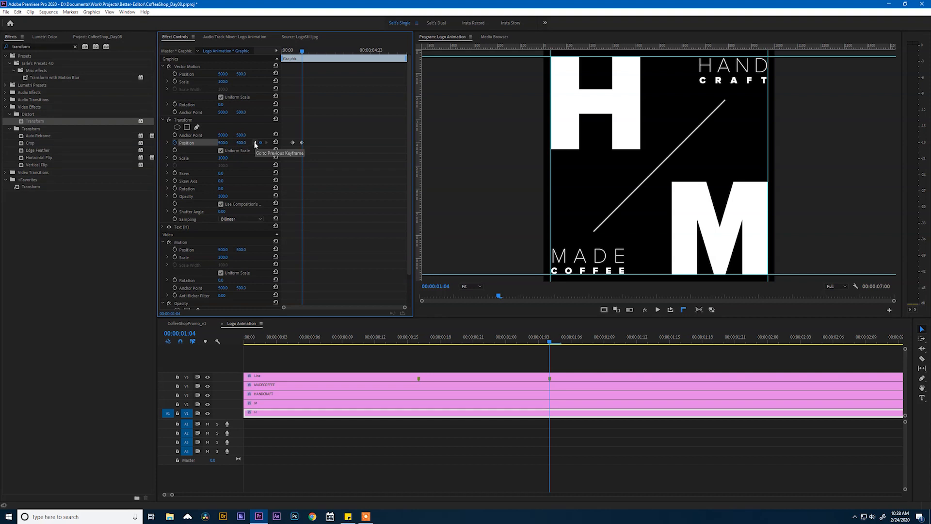
click(260, 142)
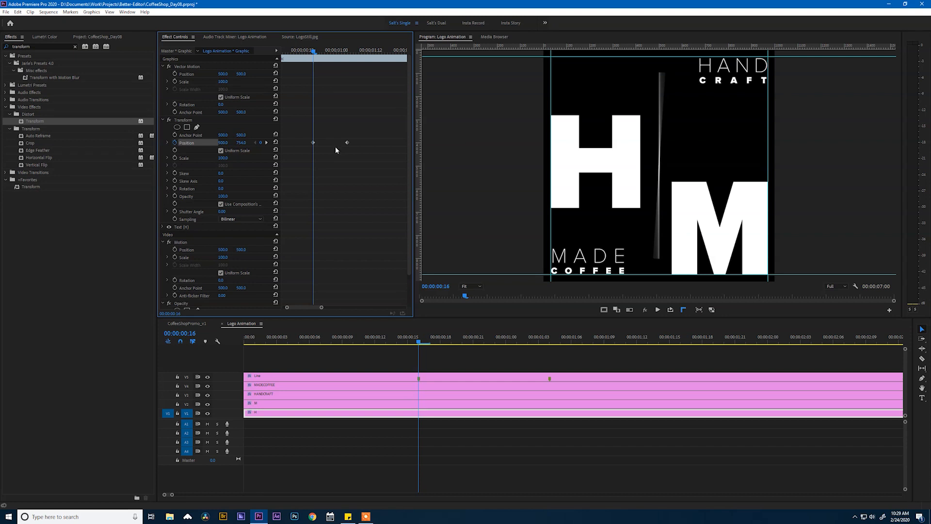
click(603, 310)
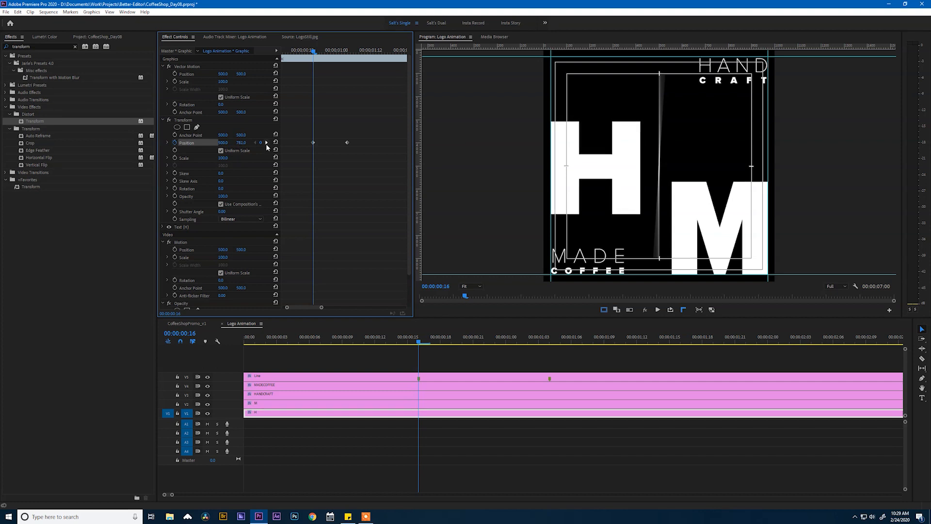
mouse_move(592, 62)
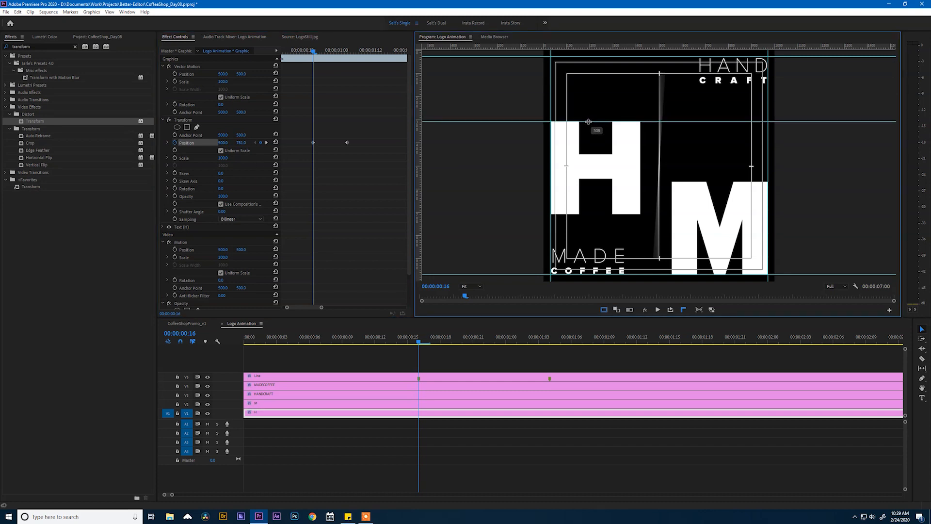
mouse_move(359, 167)
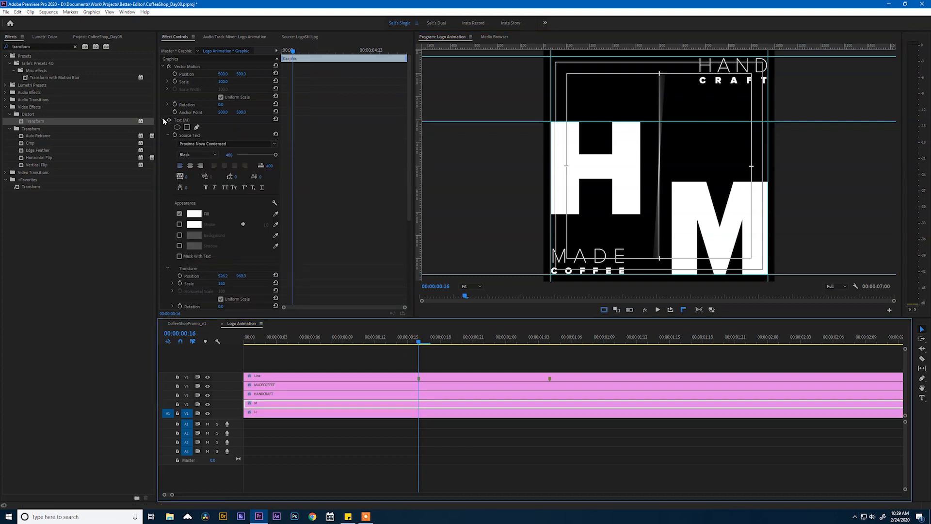
Step: Set the other letter's starting vertical position keyframe to match the middle row
click(167, 119)
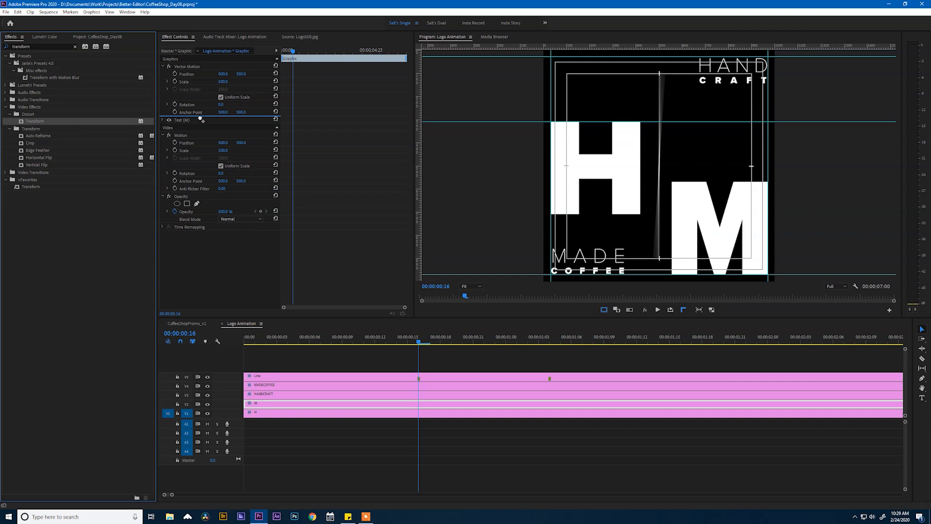
click(163, 120)
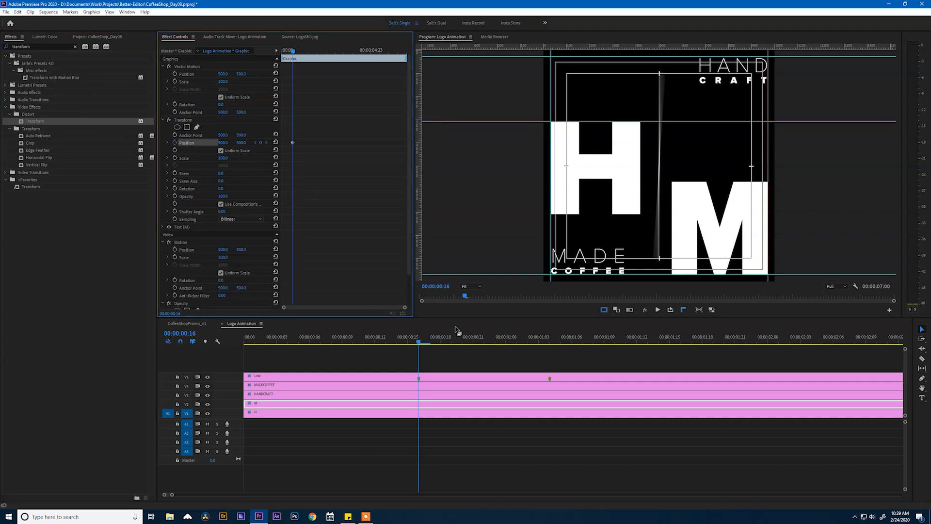
key(Shift+Down)
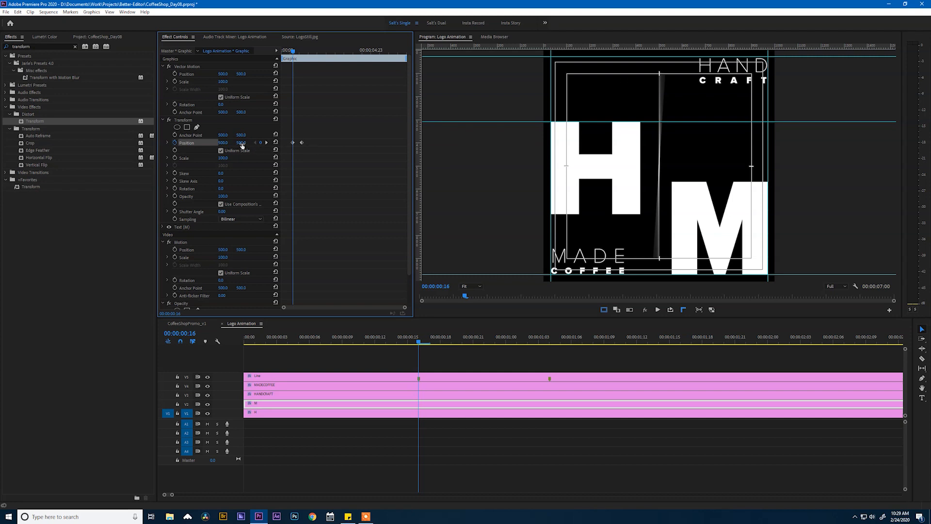
click(241, 142)
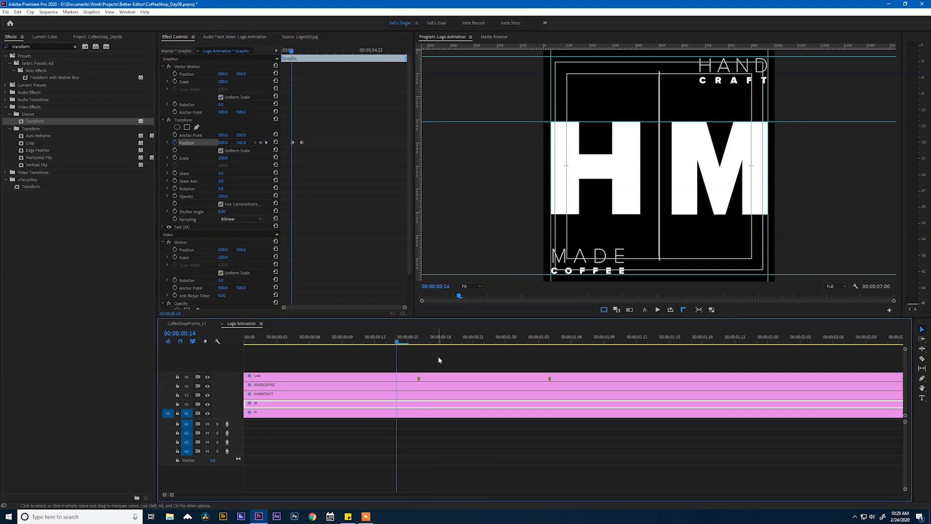
key(space)
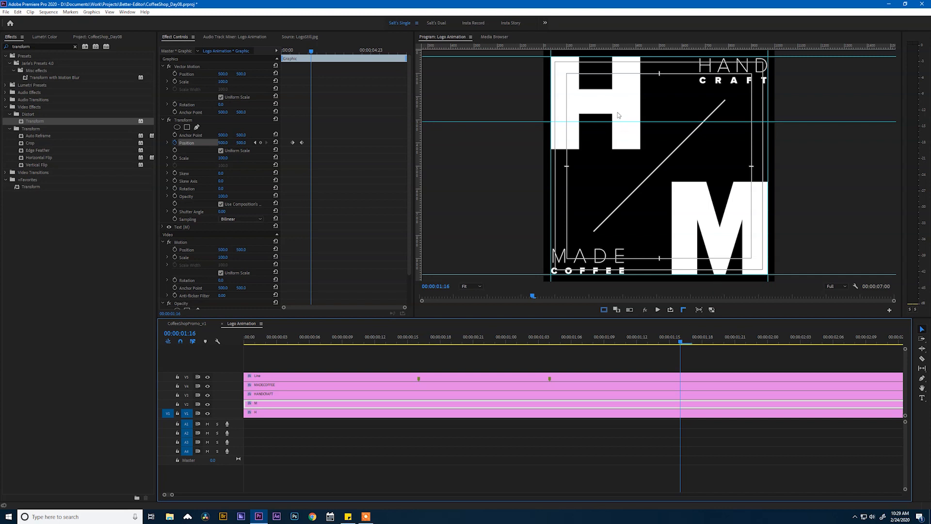
mouse_move(627, 210)
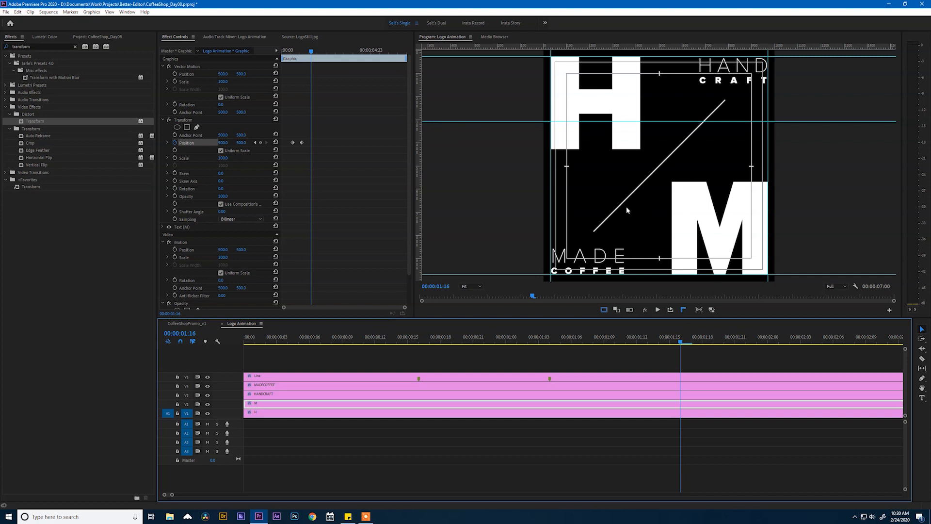
mouse_move(679, 169)
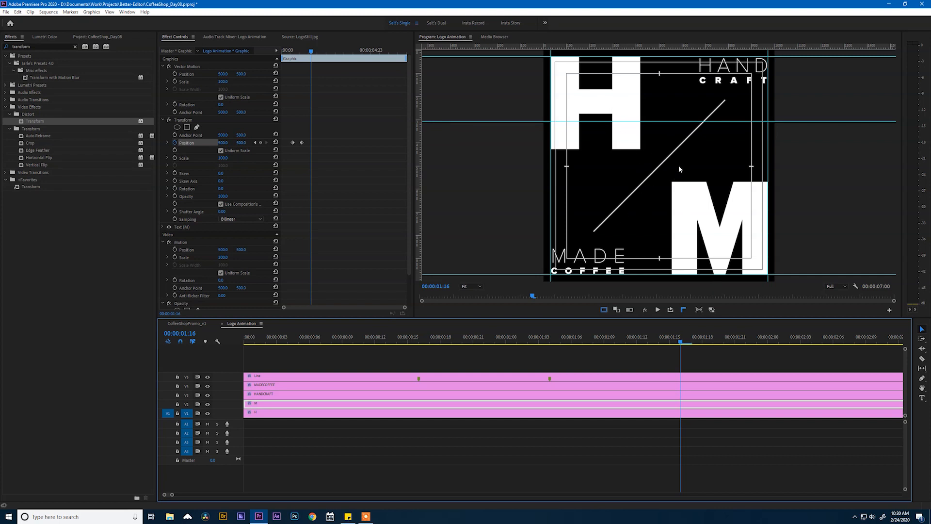
Step: Apply Ease Out to one letter's position keyframe and Ease In to the other's
click(603, 309)
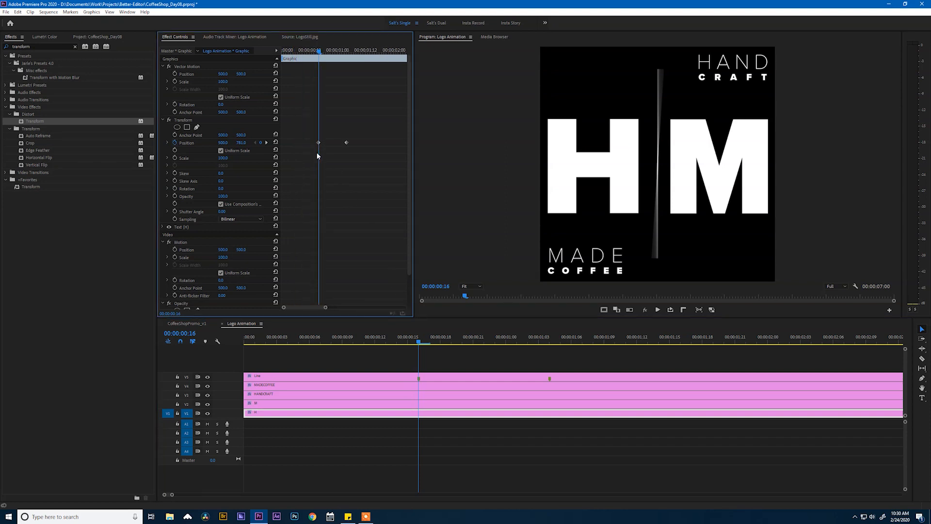
right_click(347, 143)
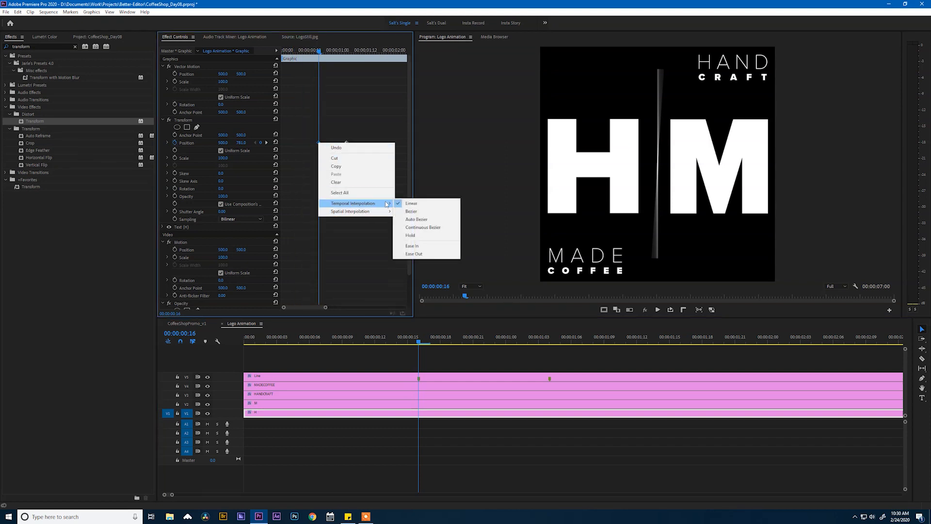
click(411, 203)
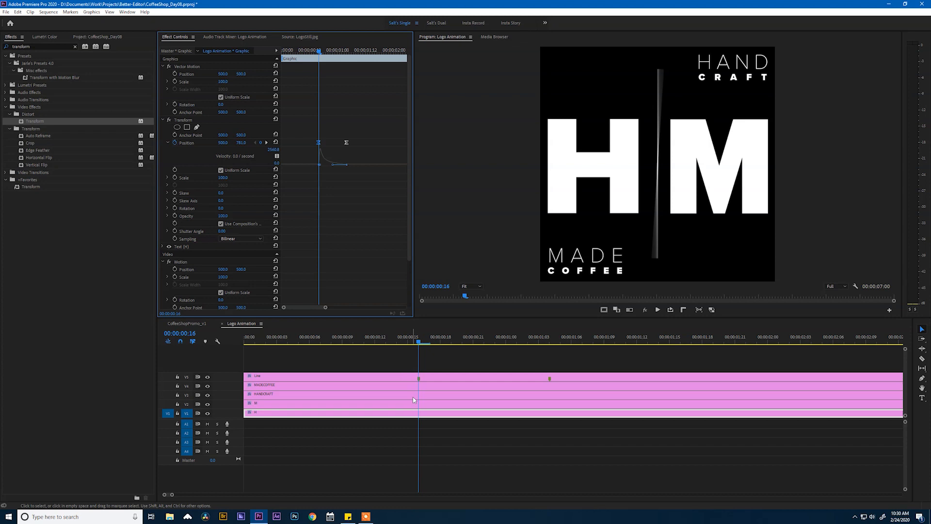
click(221, 224)
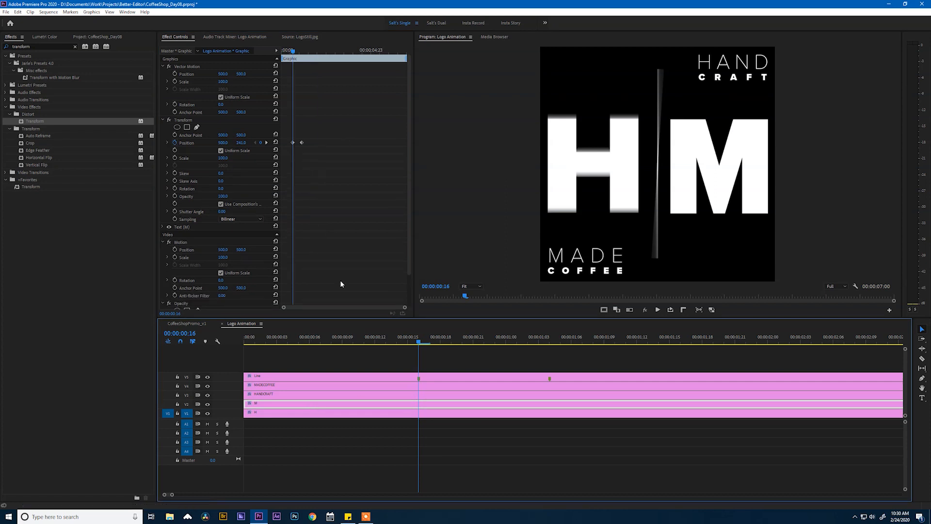
right_click(306, 142)
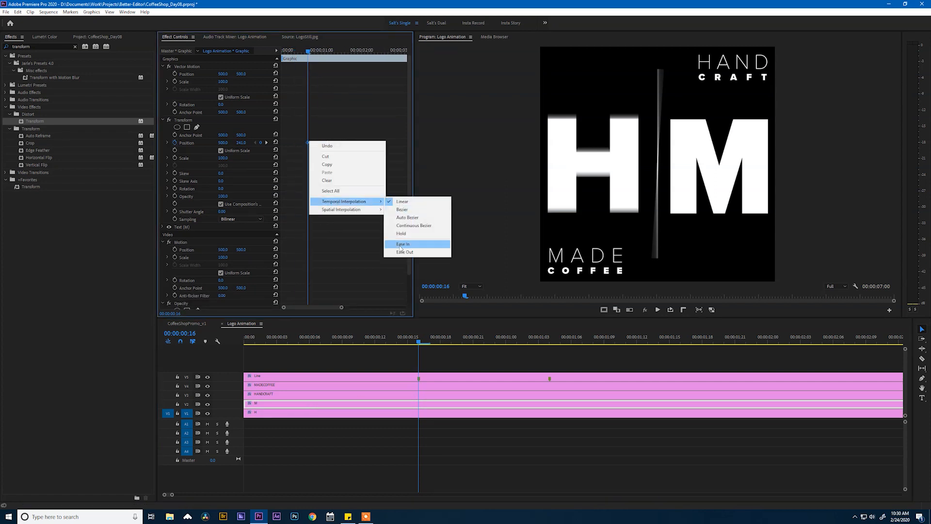
click(403, 244)
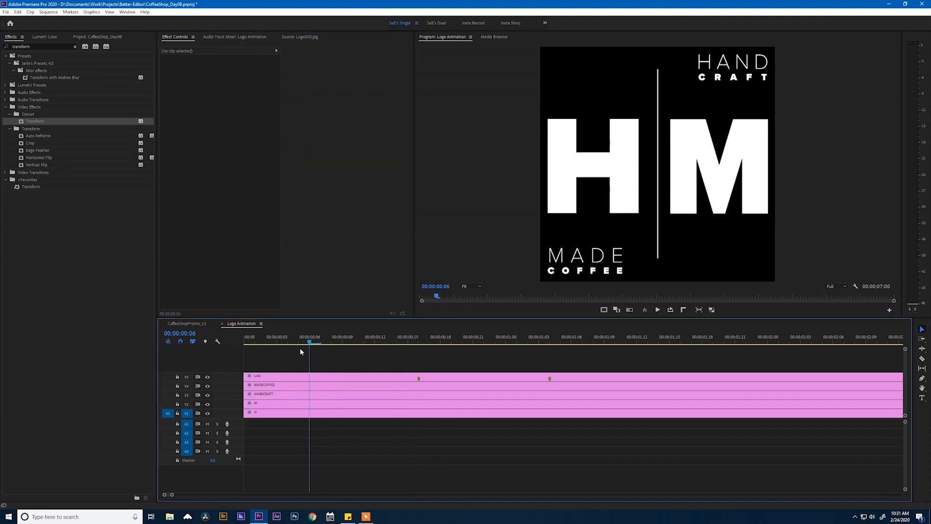
Step: Preview the letters sliding into their corners and save the Logo Animation project
key(space)
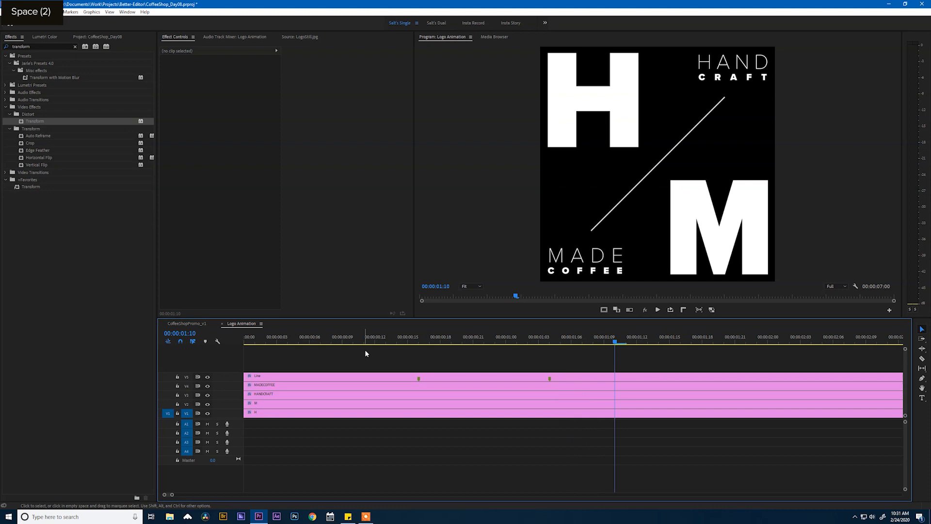
key(ctrl+s)
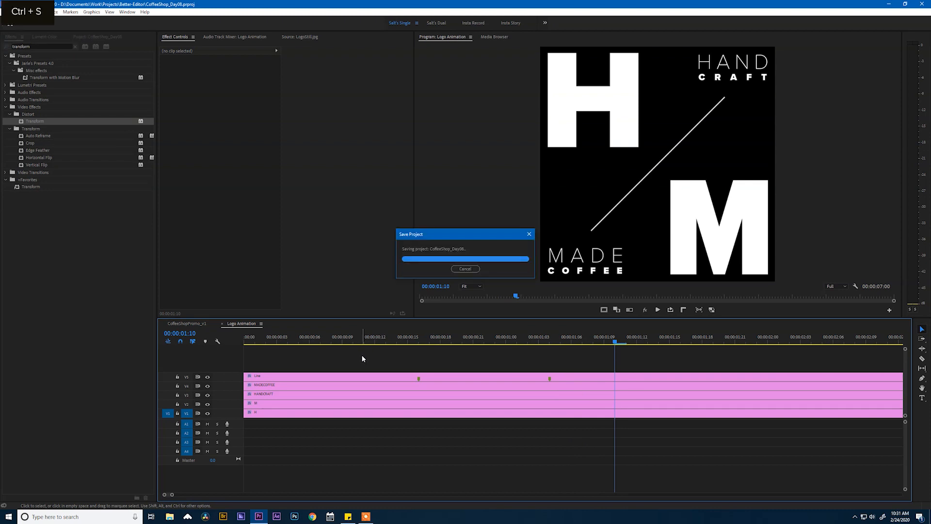
key(ctrl+s)
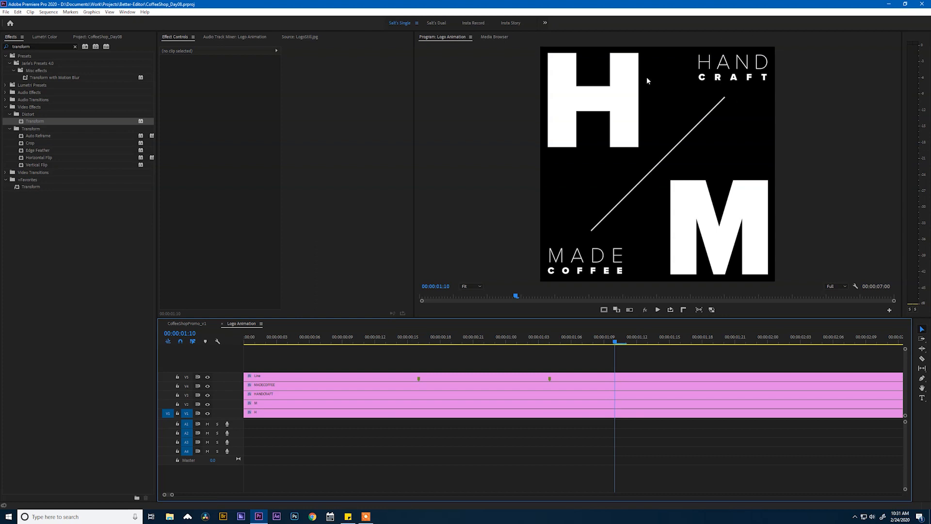
mouse_move(381, 391)
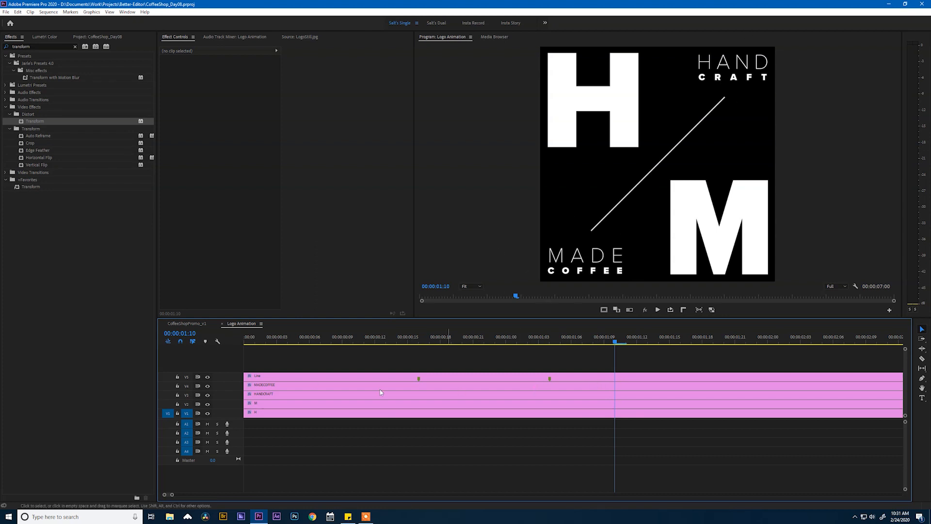
mouse_move(278, 390)
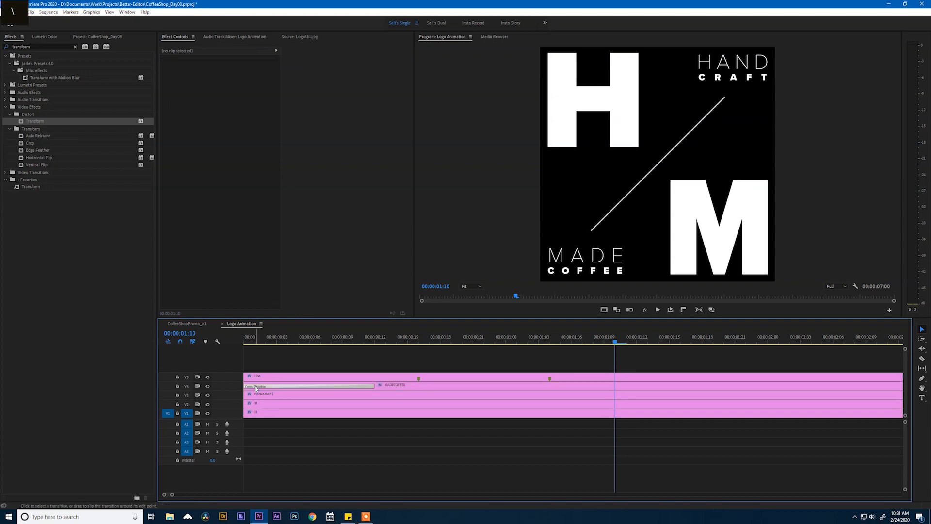
double_click(254, 386)
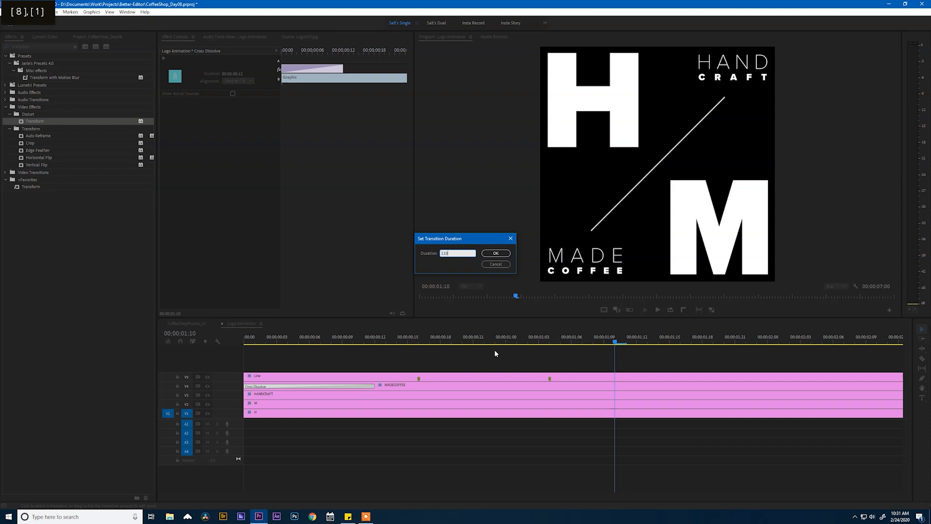
click(495, 253)
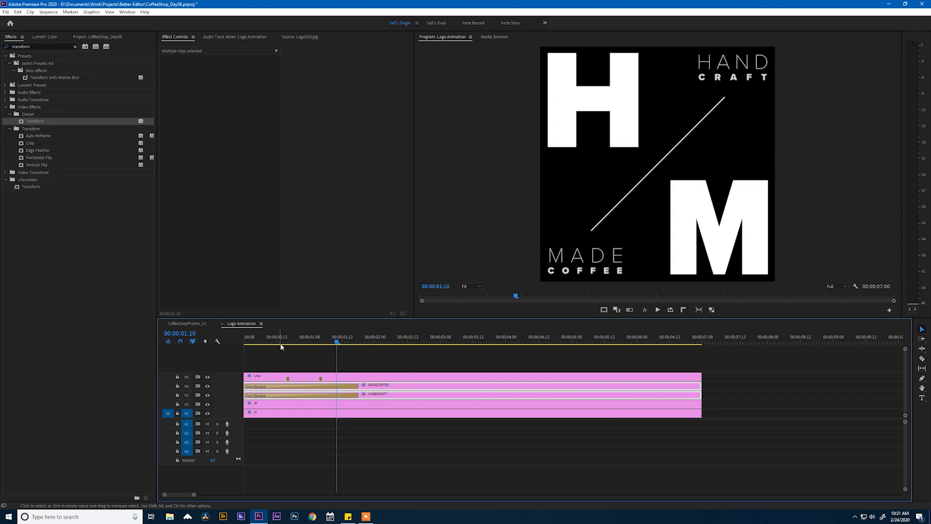
click(320, 341)
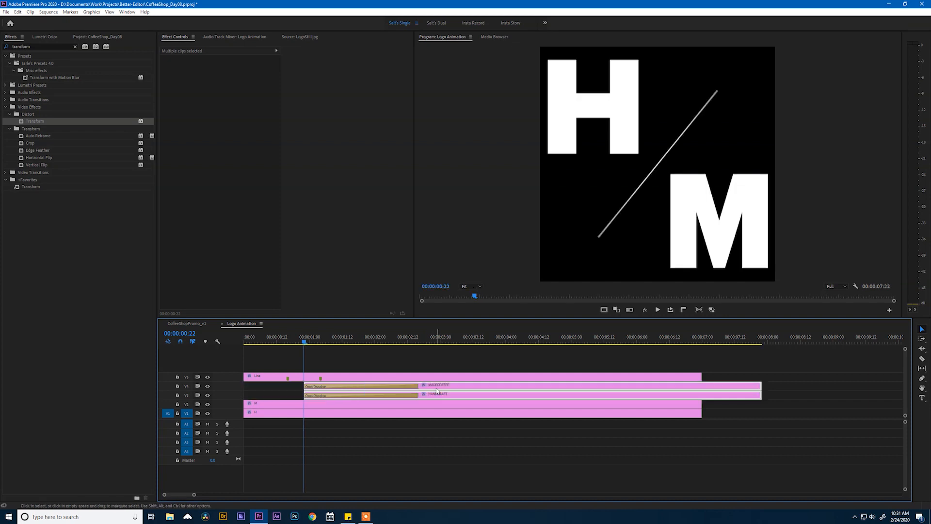
click(373, 361)
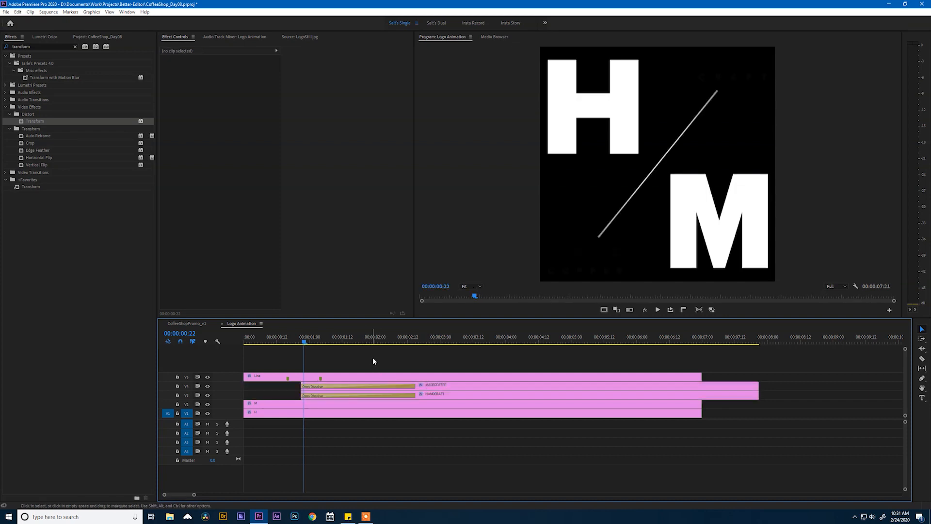
key(space)
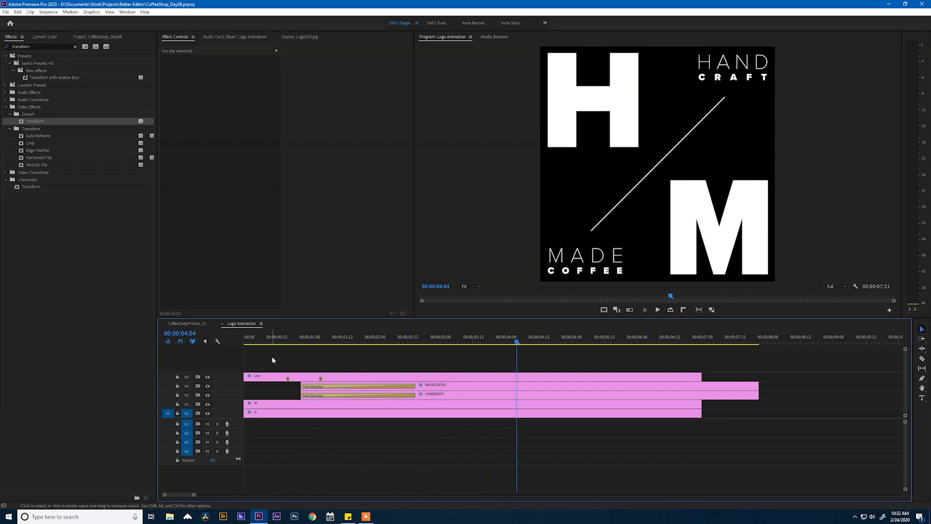
Step: Place Logo Animation over the latte clip in CoffeeShopPromo_v1 and scale it to 62
click(186, 323)
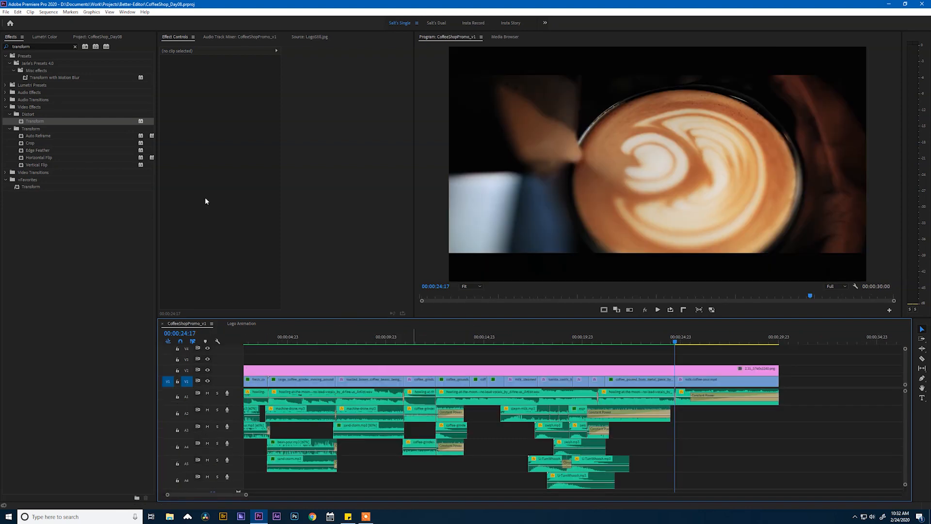
click(100, 36)
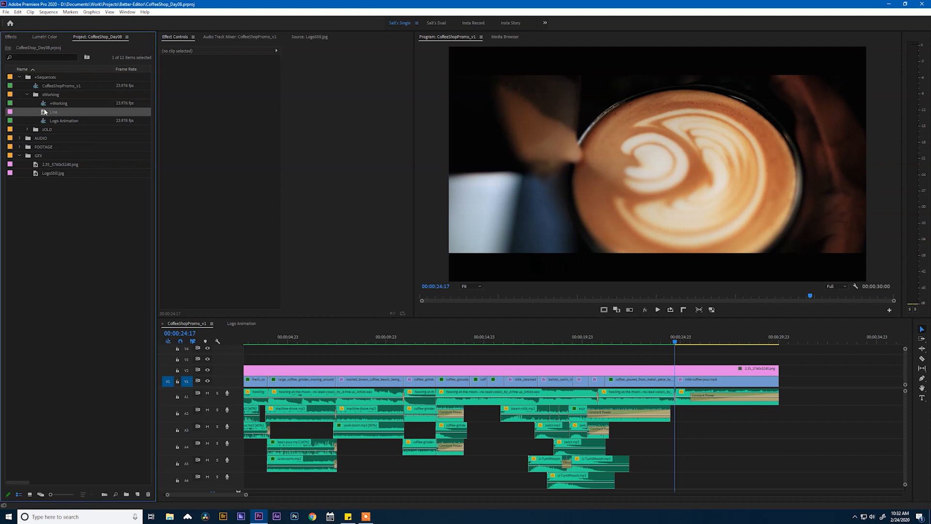
click(63, 121)
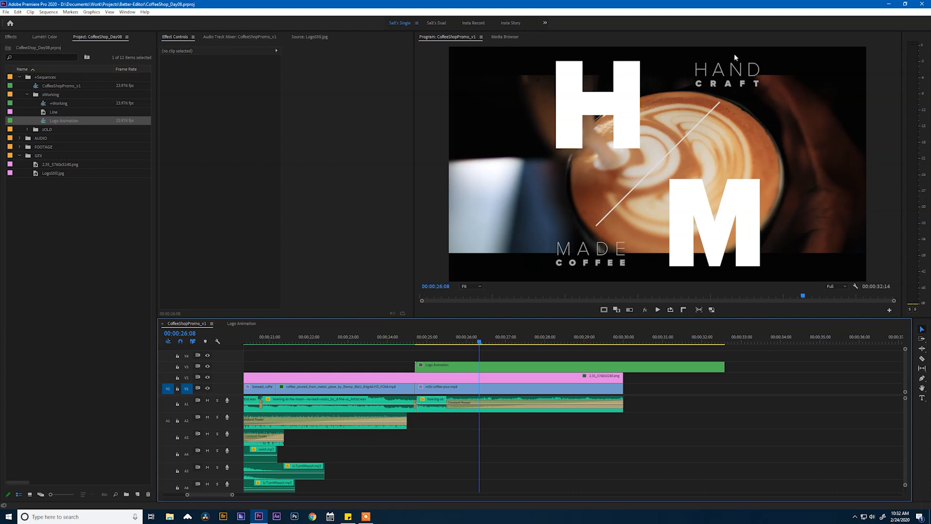
mouse_move(652, 239)
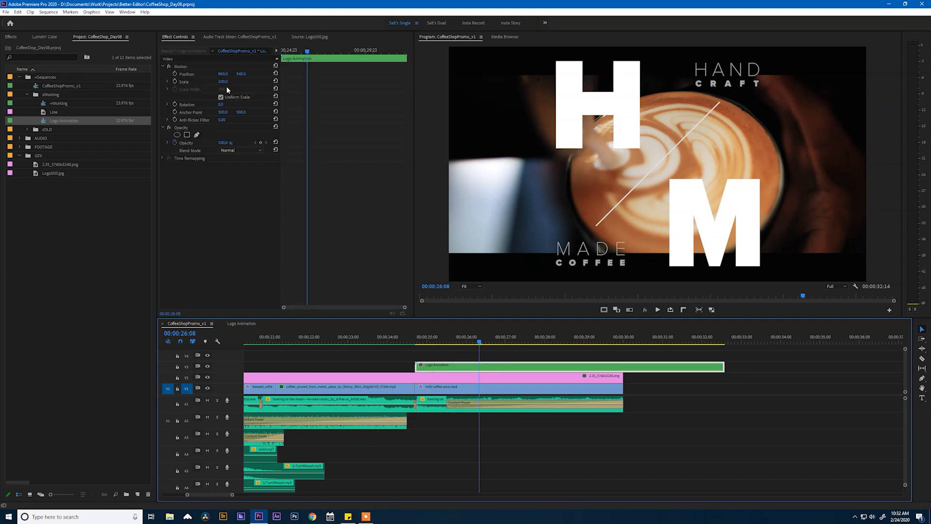
text(62.0)
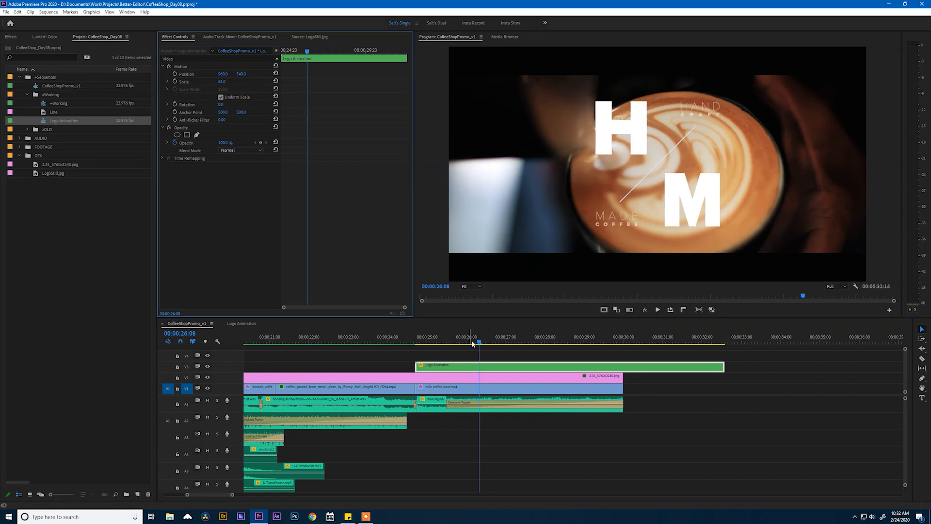
key(space)
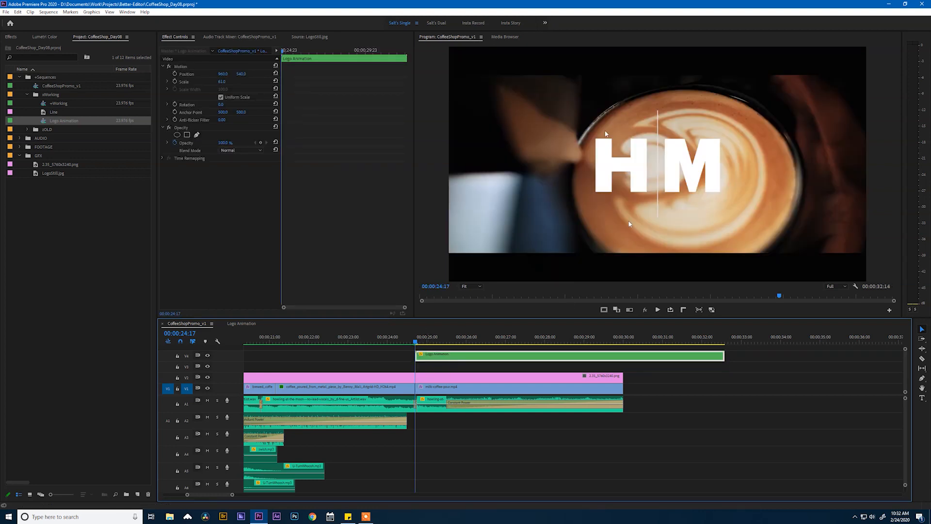
mouse_move(658, 188)
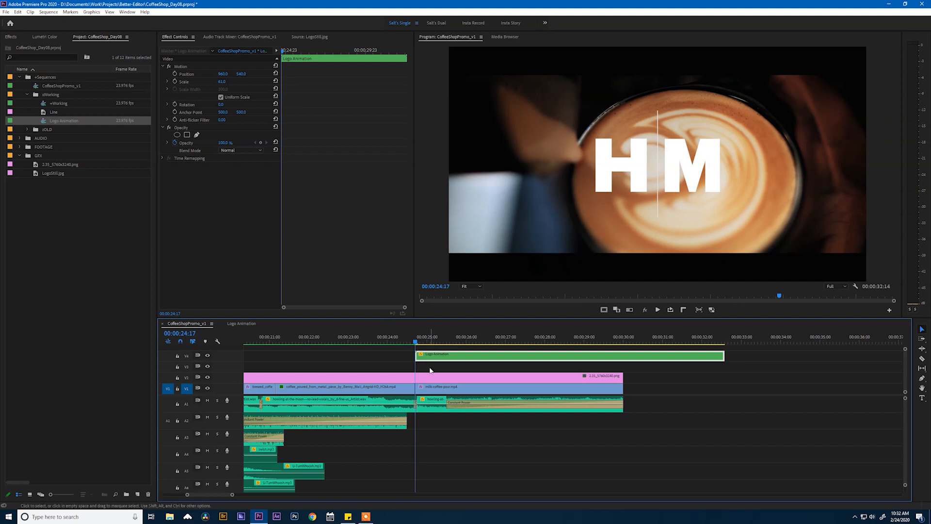
Step: Create a 1000×1000 Black Video clip beneath the logo and copy the logo's Motion settings
click(5, 11)
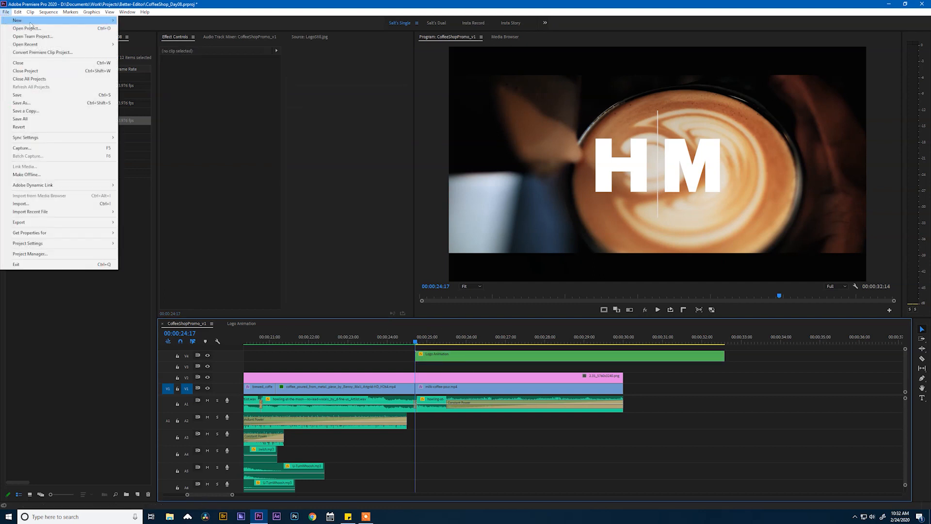
mouse_move(17, 19)
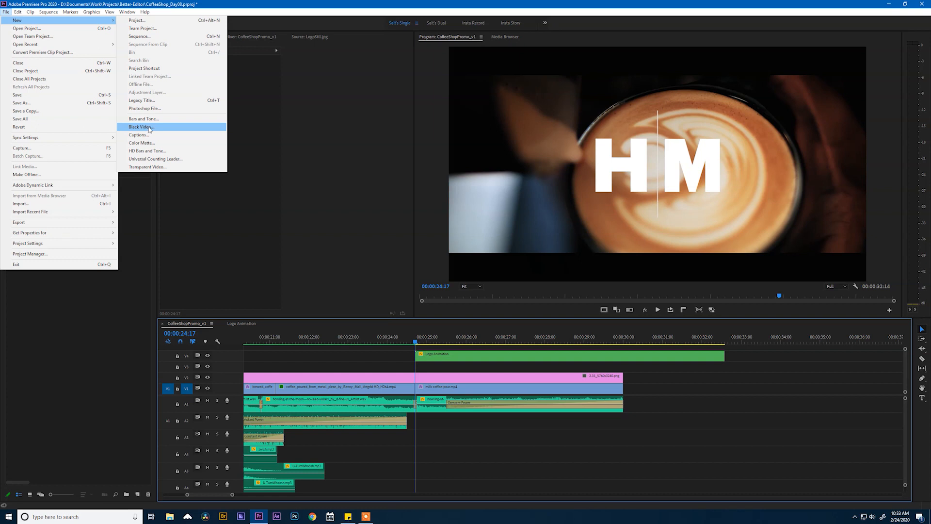
click(140, 127)
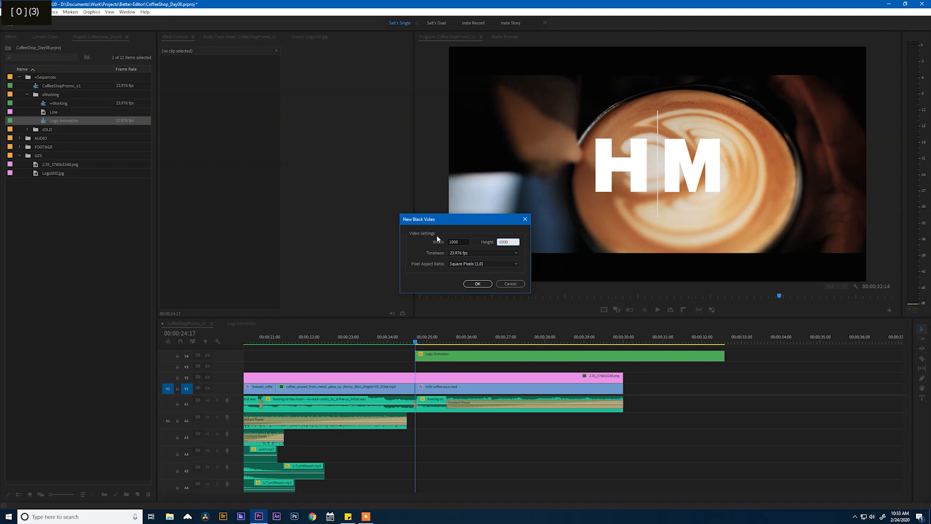
click(477, 283)
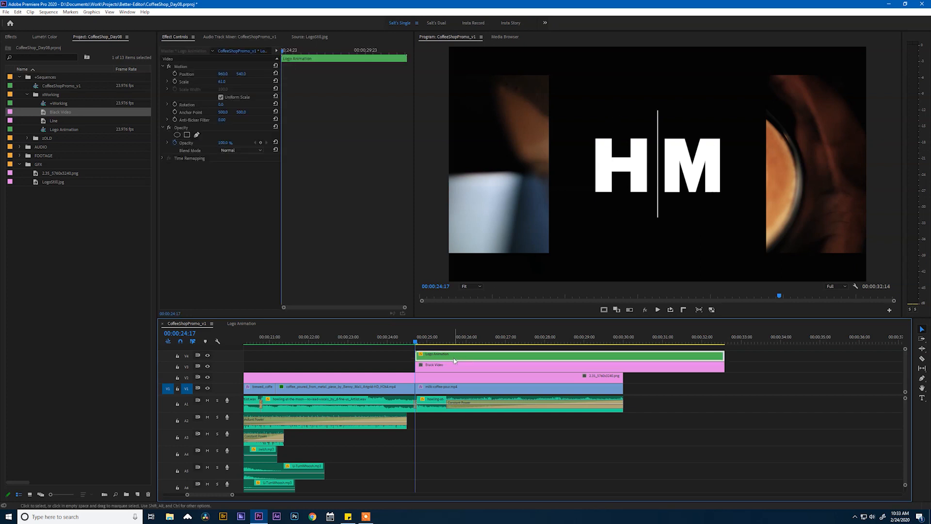
click(180, 66)
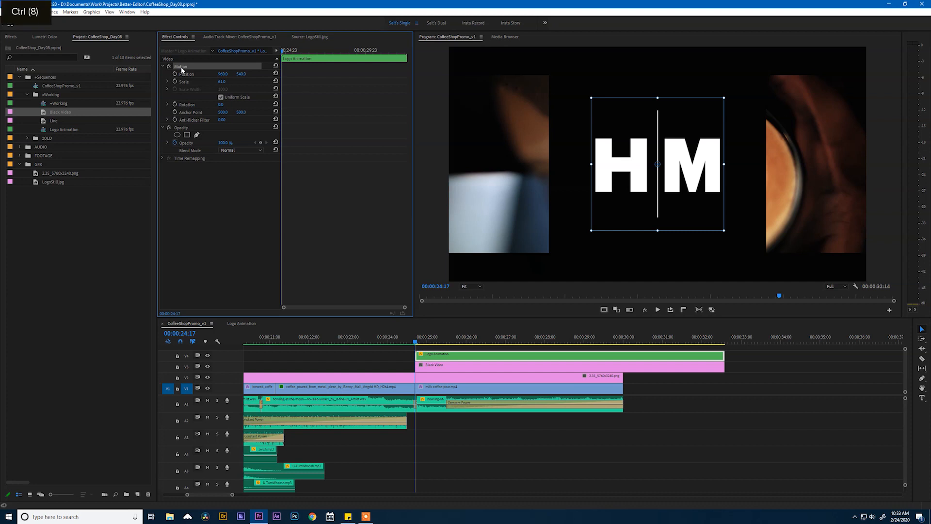
click(439, 365)
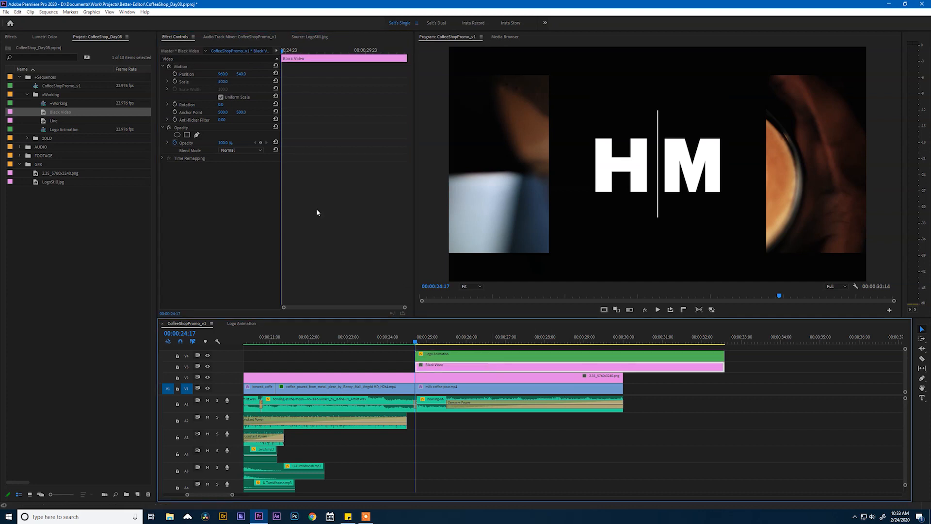
Step: Paste the logo's Motion onto the black square and set 70% opacity without keyframes
key(ctrl+v)
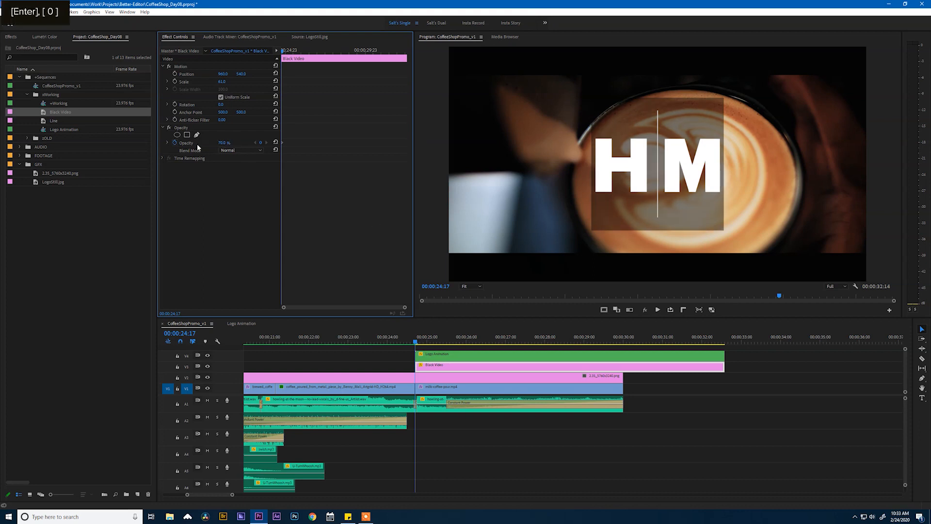
click(174, 143)
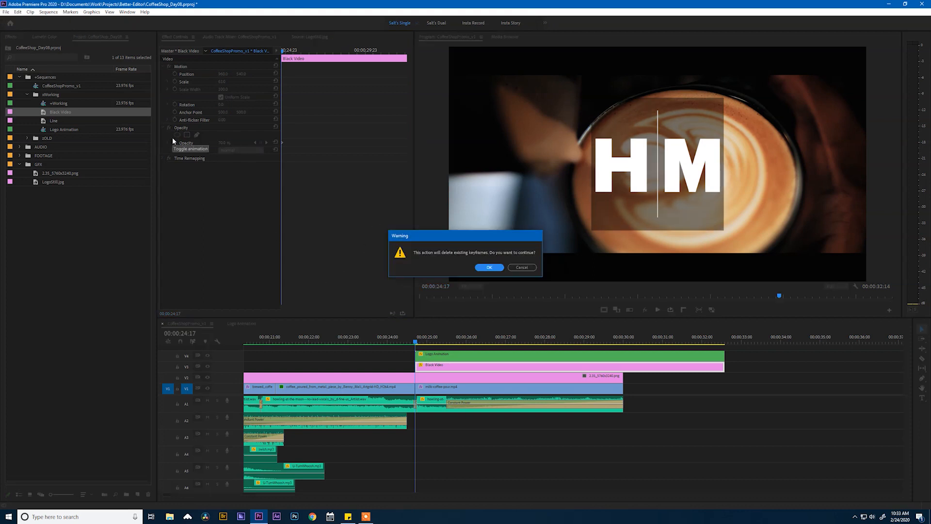
click(490, 268)
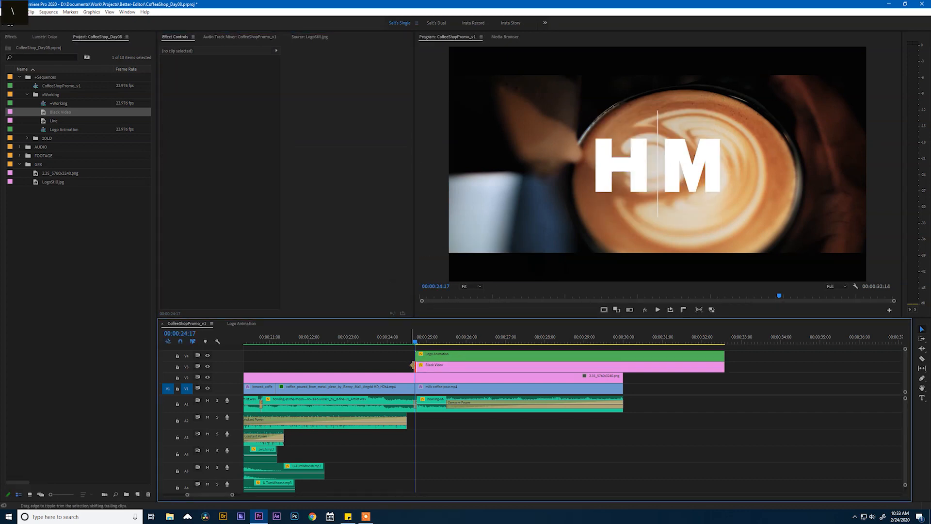
Step: Set the black square's Cross Dissolve to 1:18 and confirm the logo dissolve's duration
double_click(417, 366)
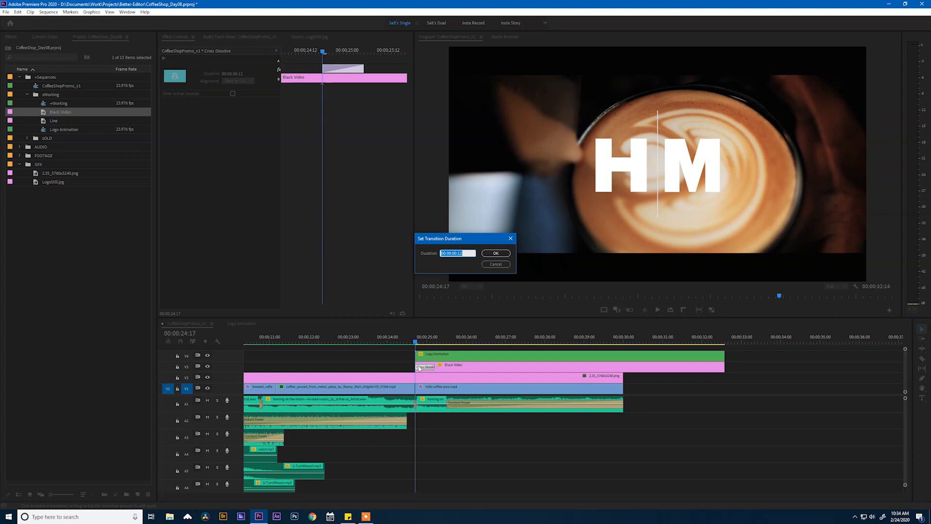
text(118)
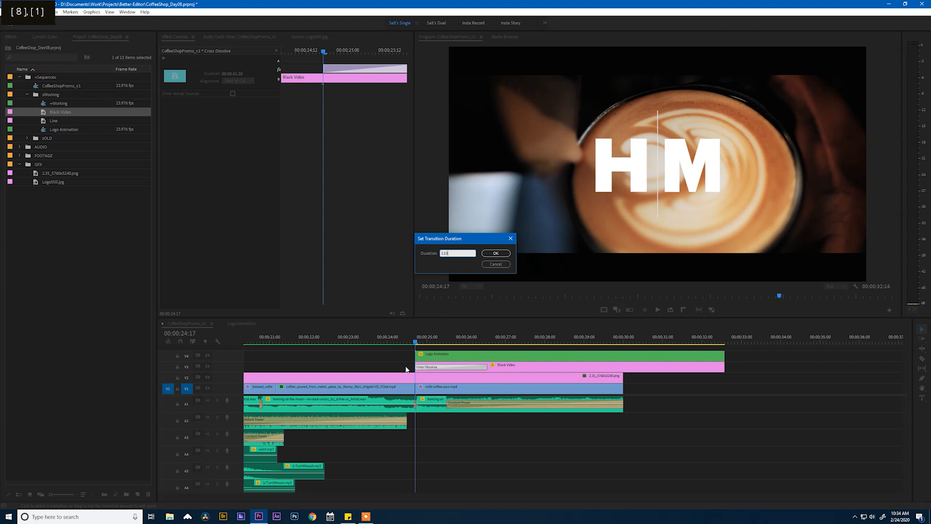
click(496, 254)
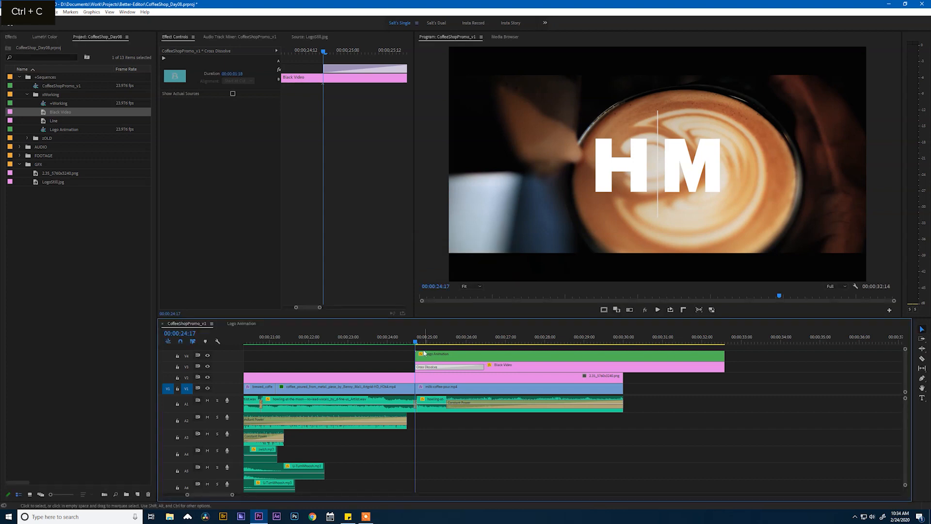
double_click(450, 355)
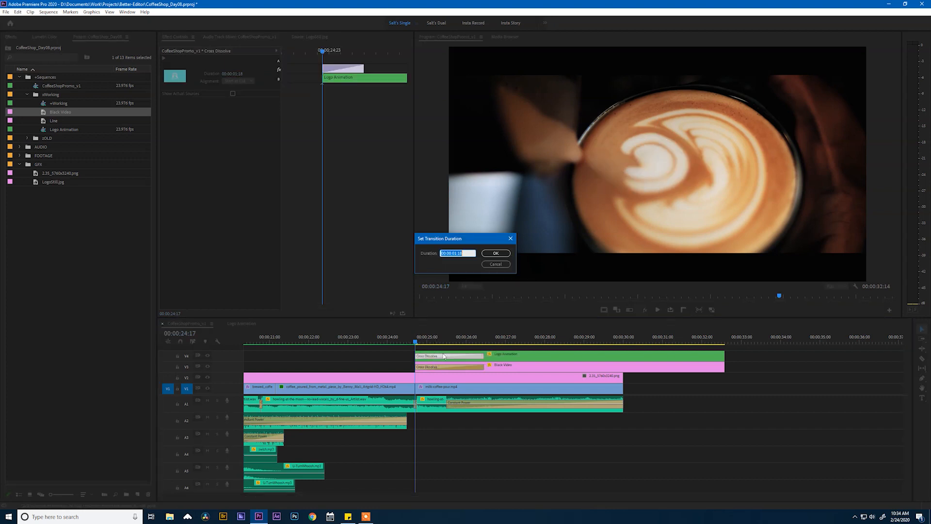
key(Enter)
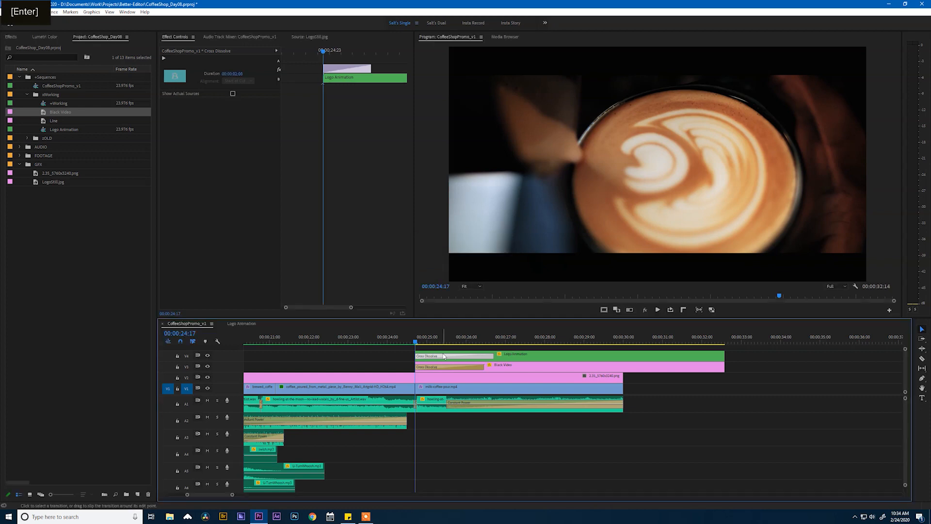
key(space)
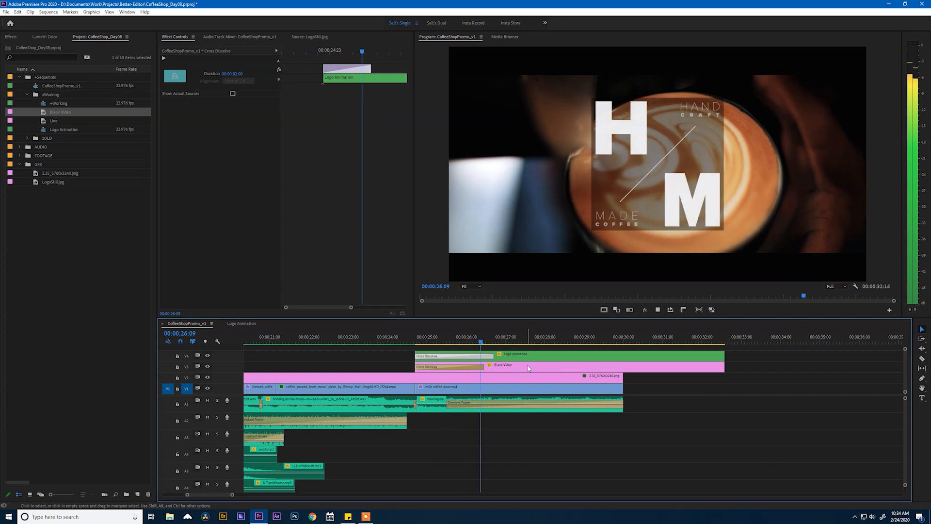
key(space)
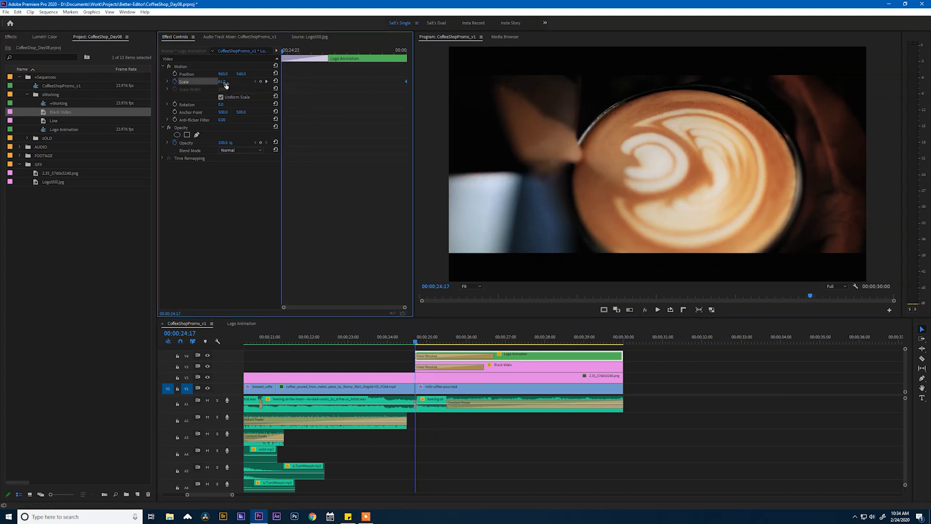
Step: Begin re-entering the Logo Animation clip's Scale value in Effect Controls
double_click(223, 82)
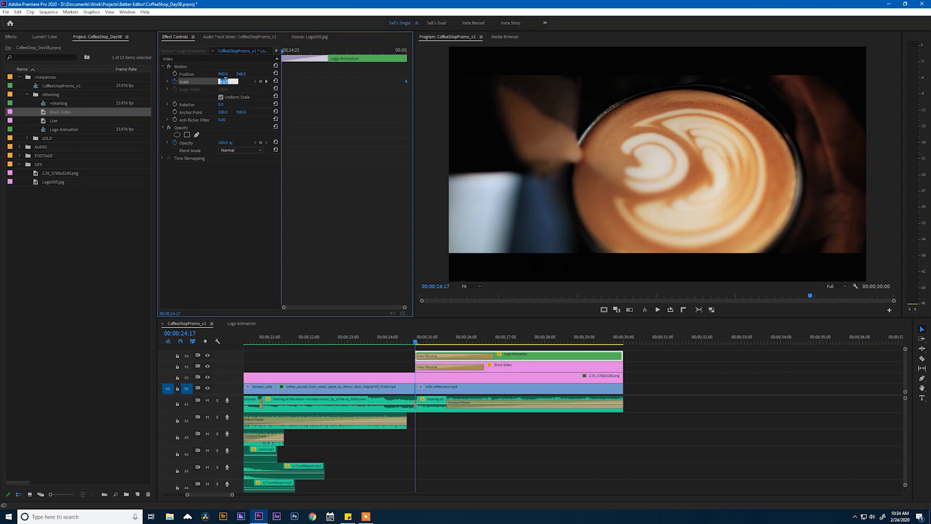